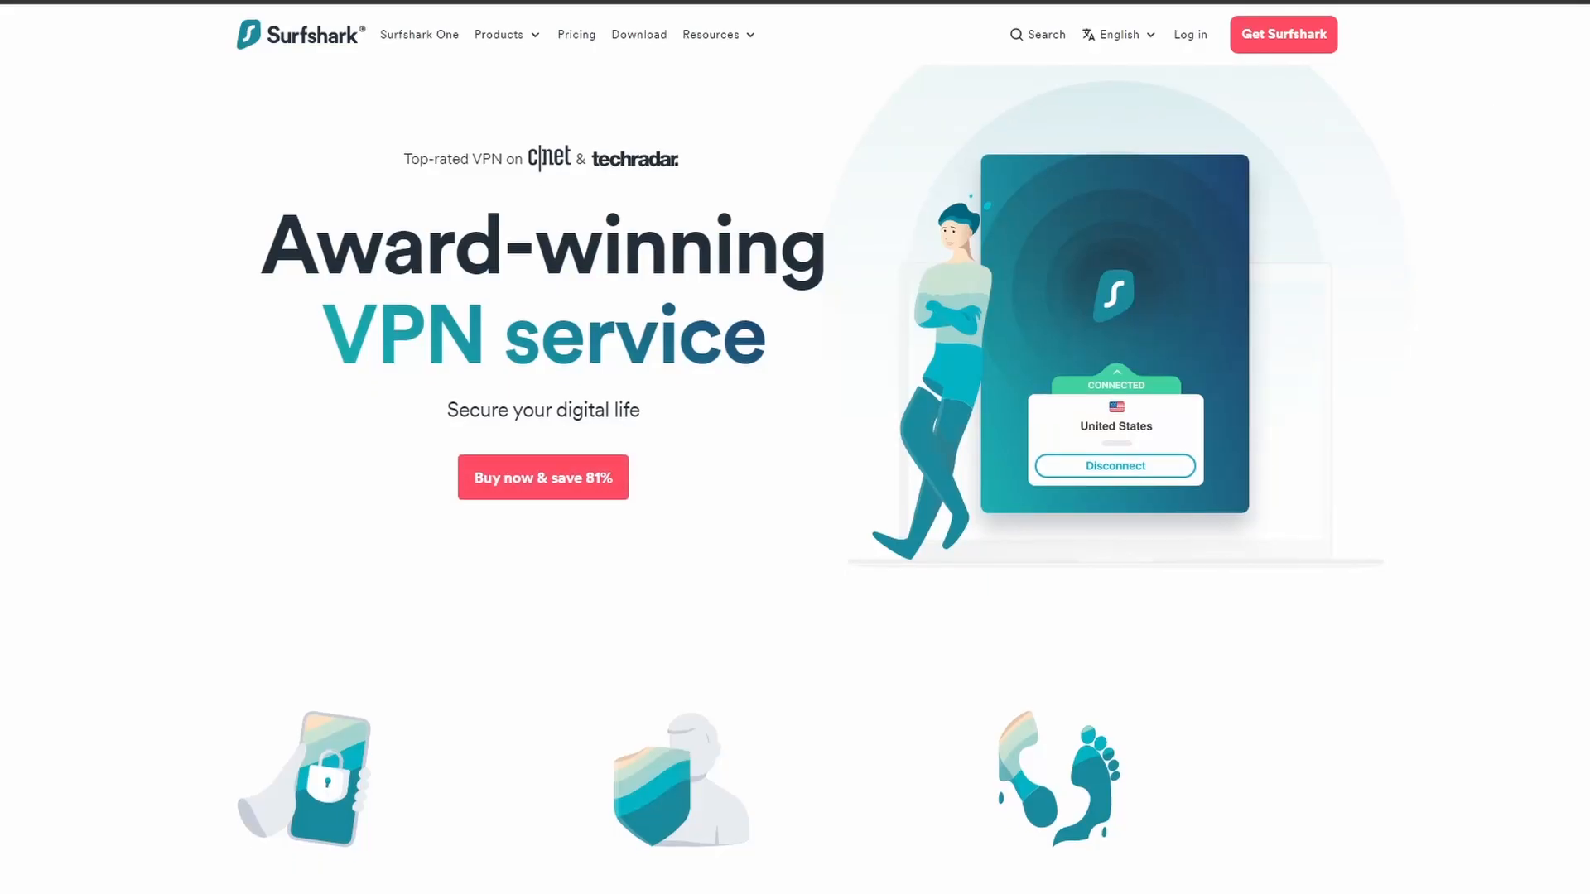
Quick-connect Surfshark to Greece - Athens while the google.com ping keeps running.
scroll("down", 3)
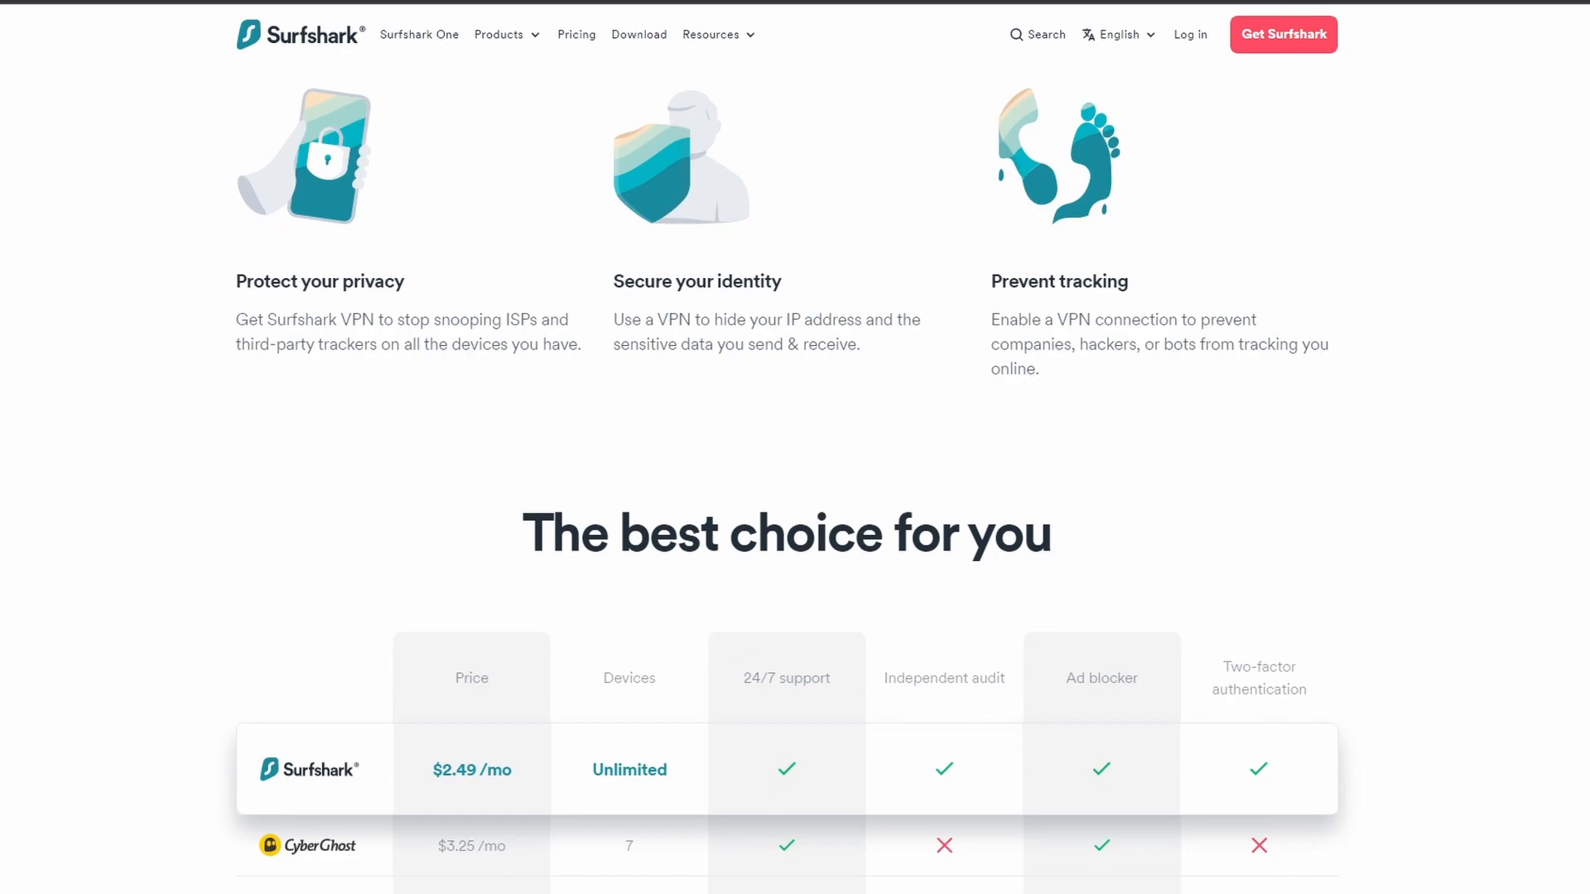
scroll("down", 3)
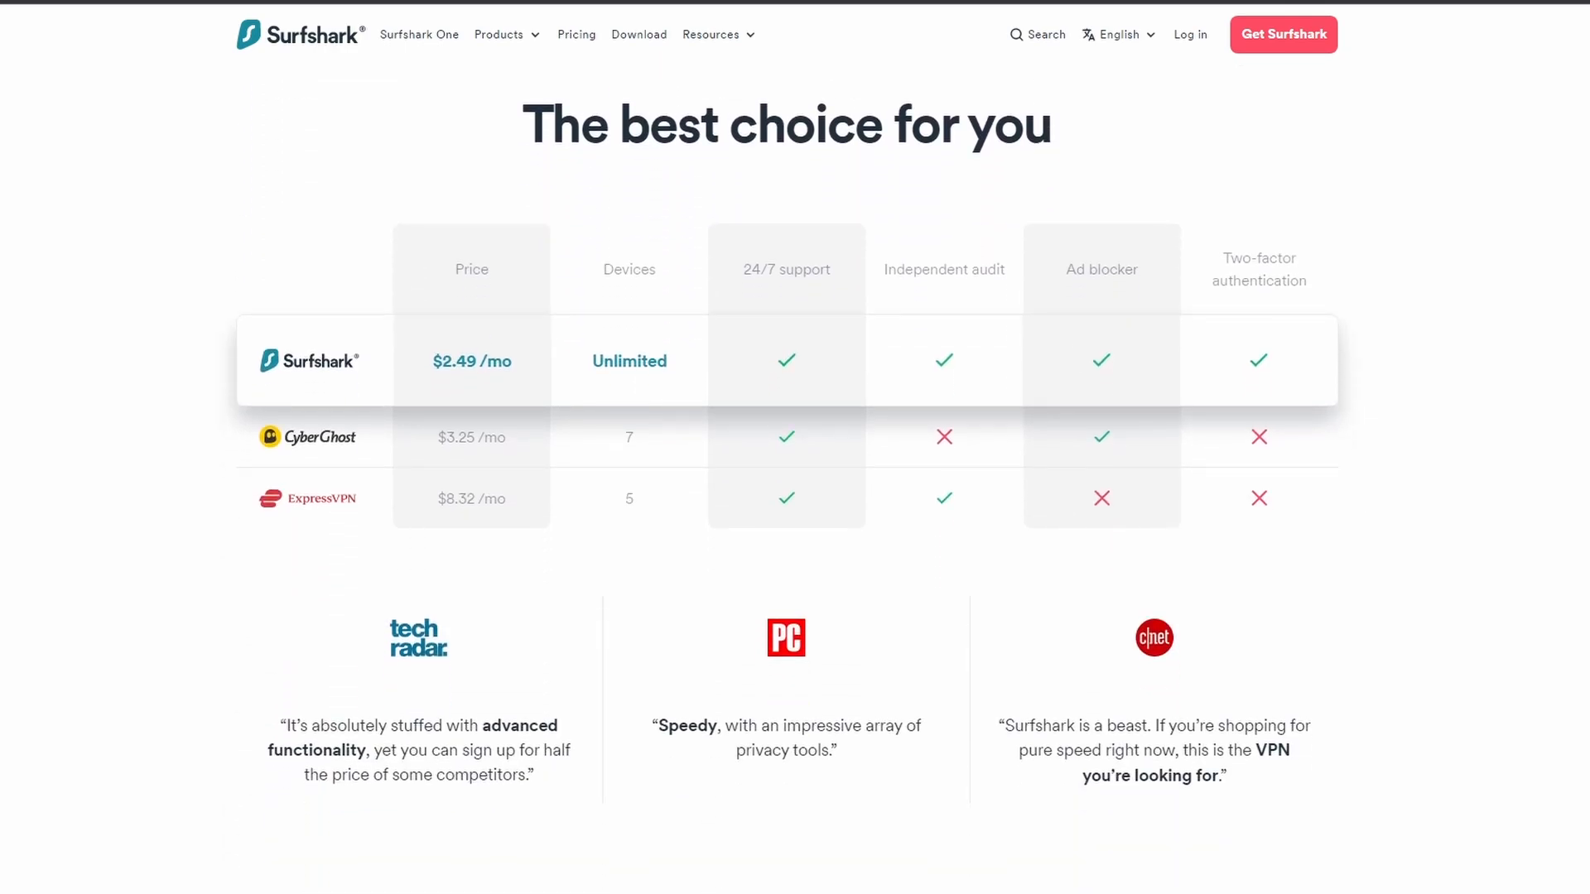
scroll("down", 3)
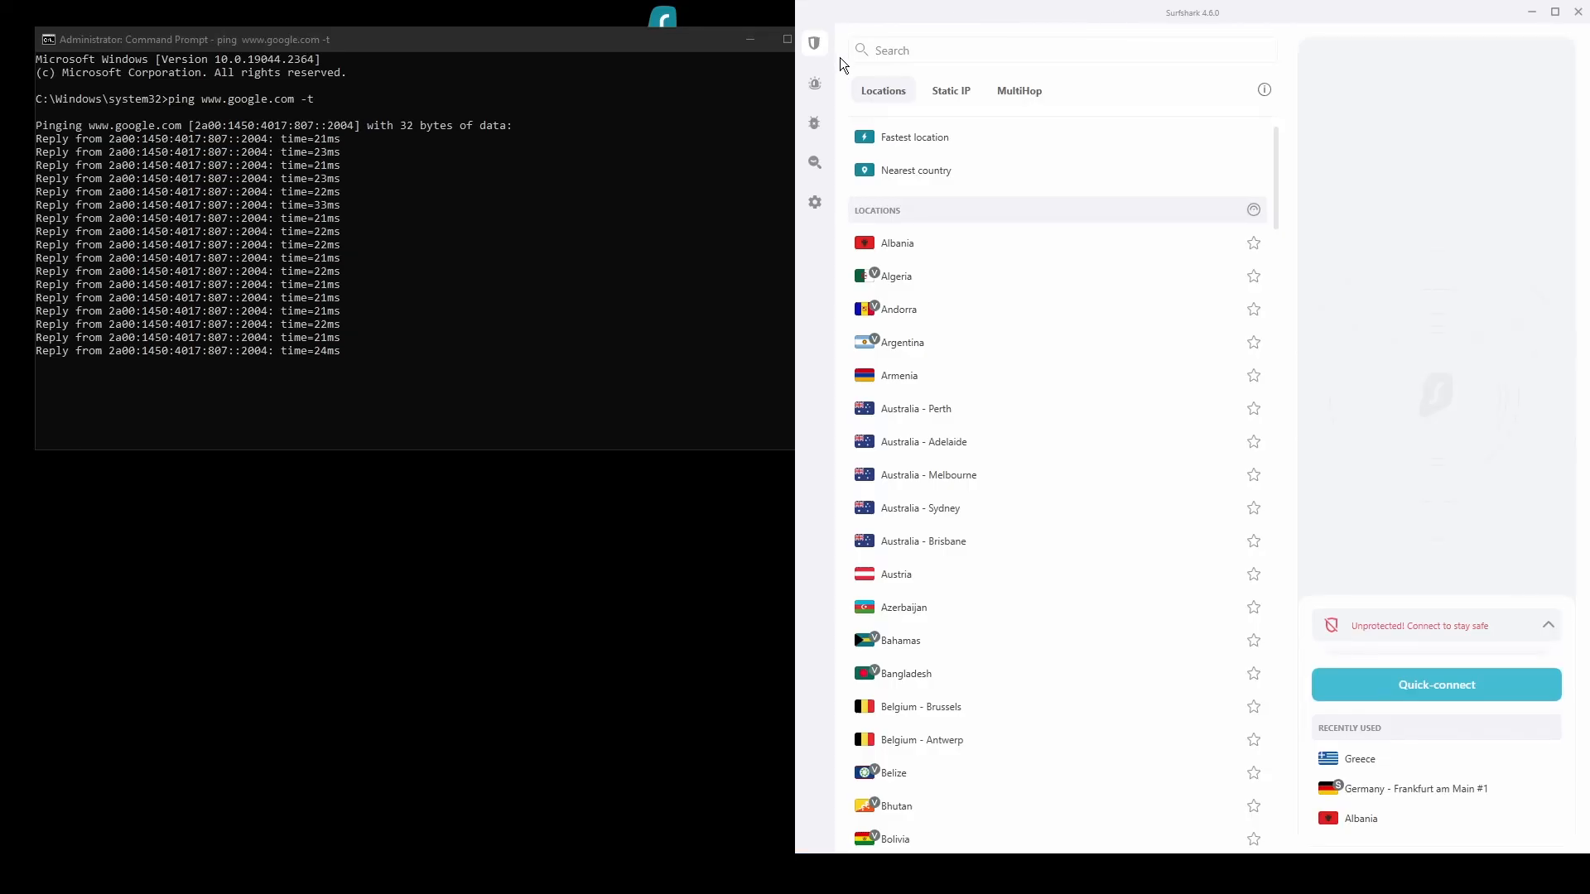
left_click(815, 202)
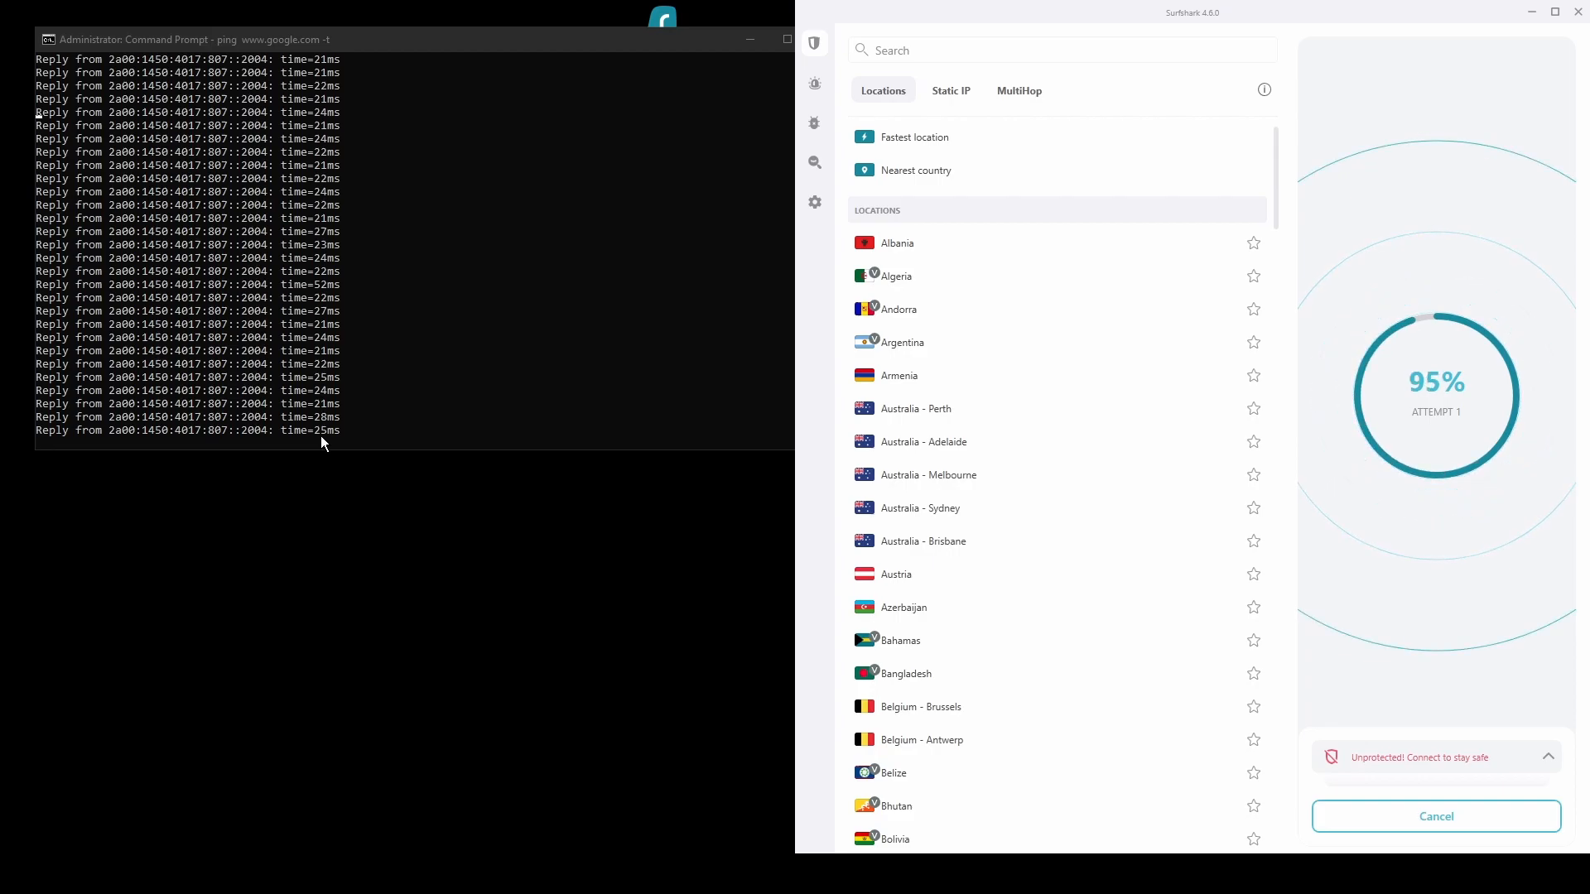
mouse_move(340, 490)
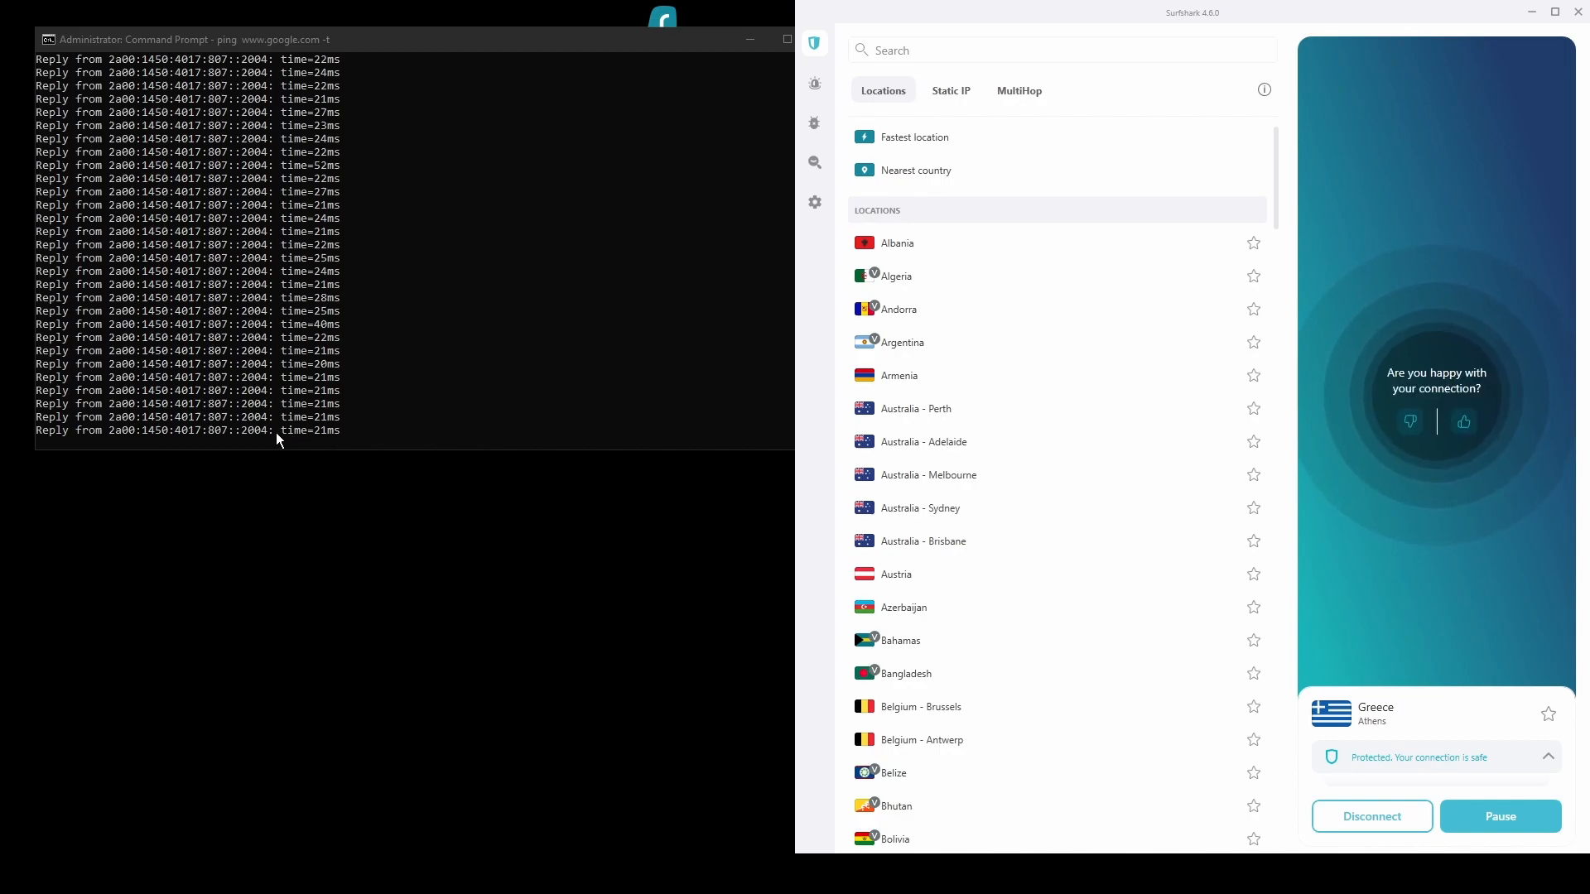
mouse_move(287, 545)
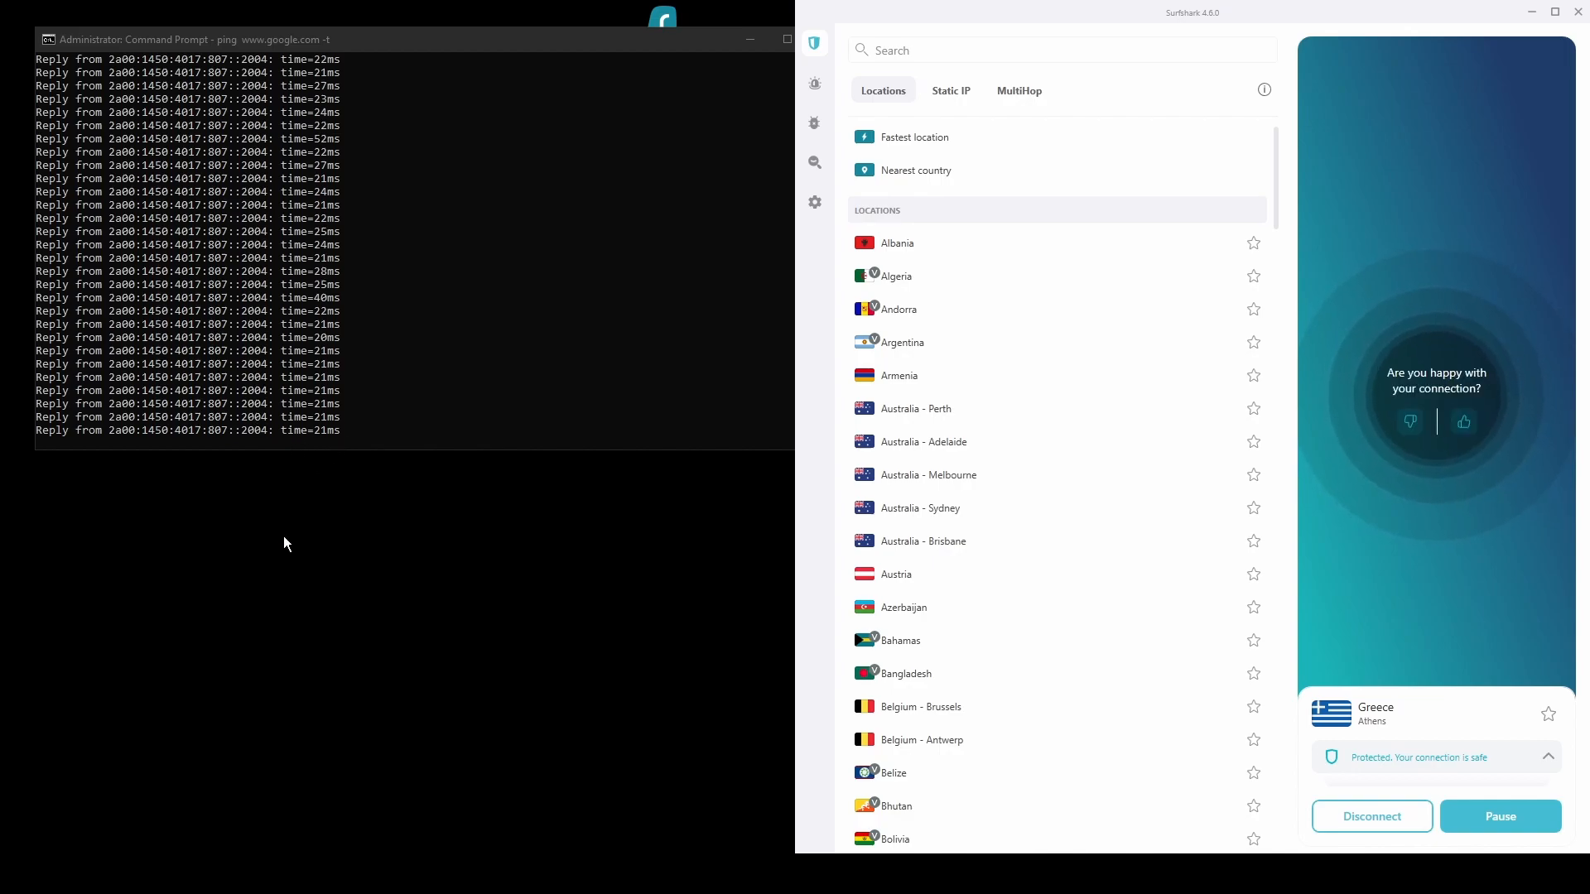
mouse_move(362, 649)
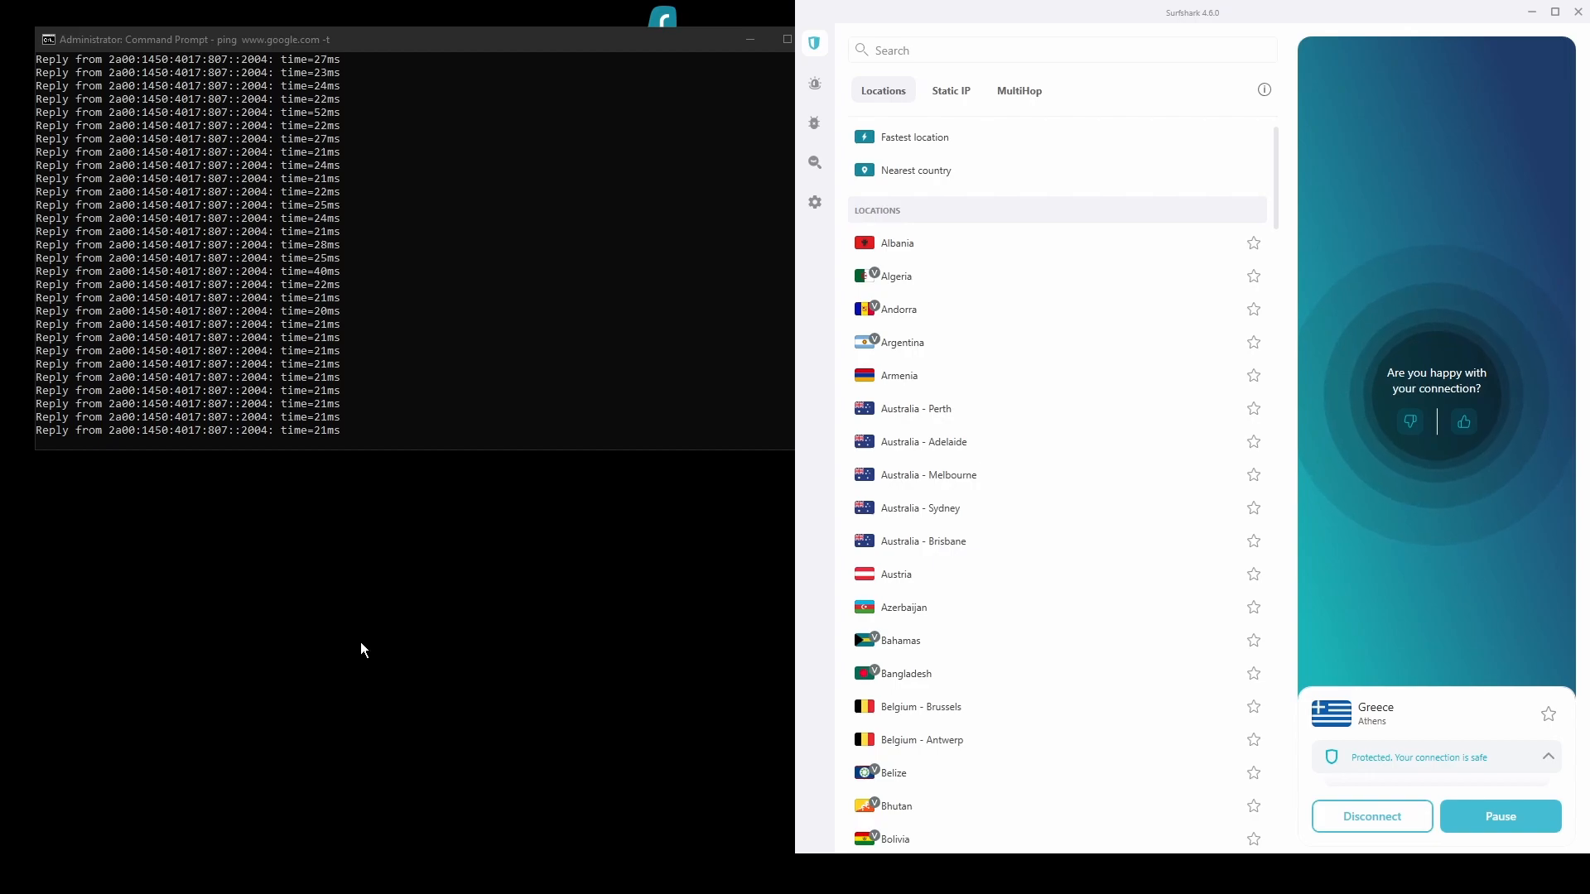
mouse_move(101, 826)
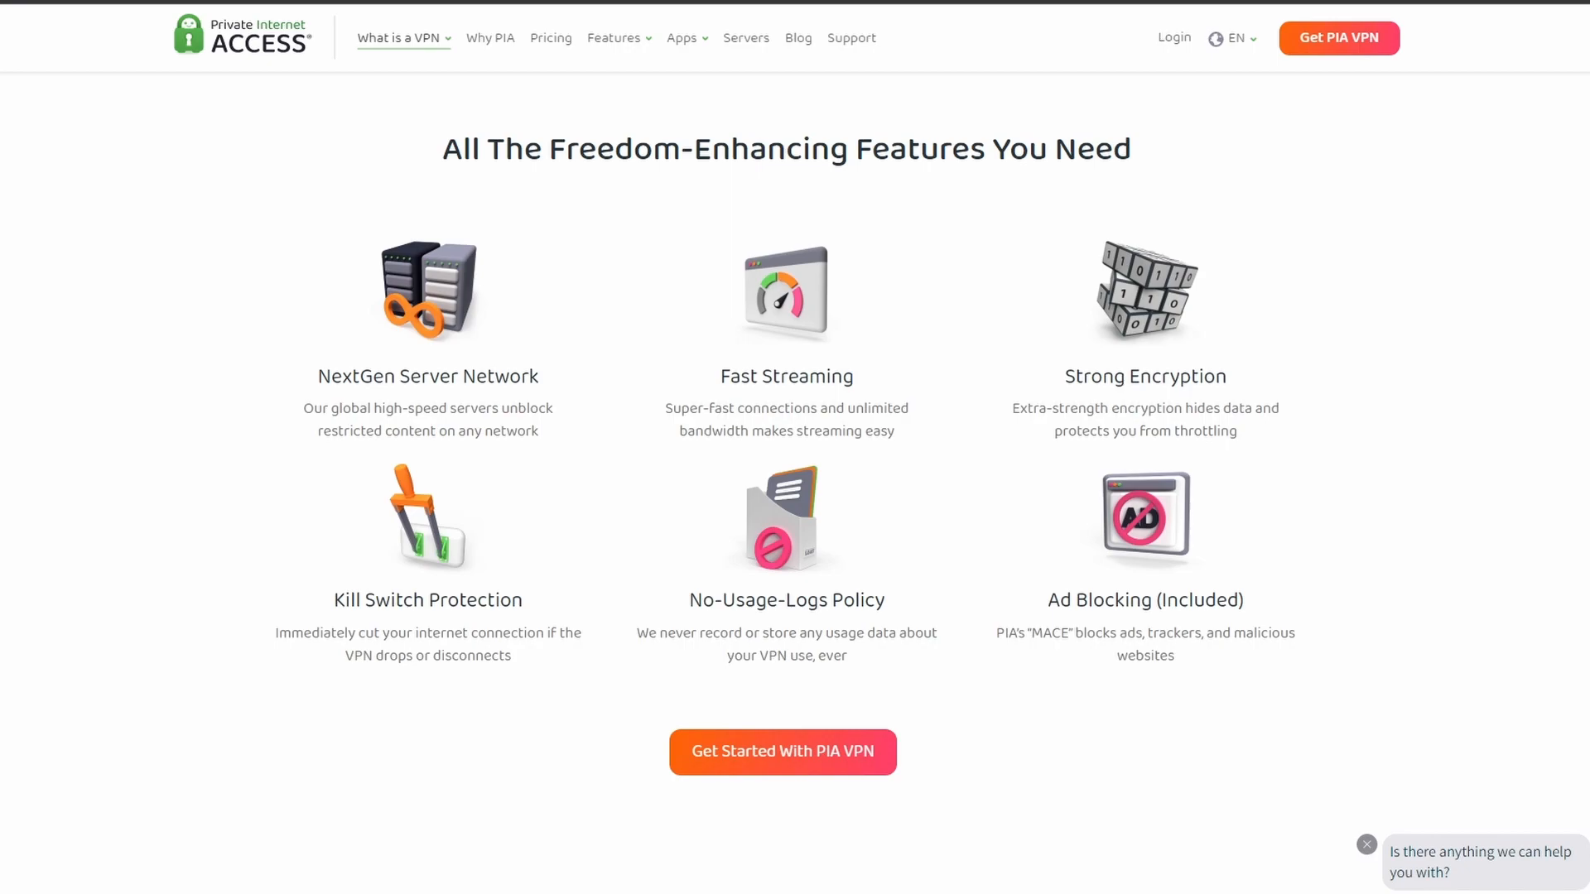
scroll("down", 3)
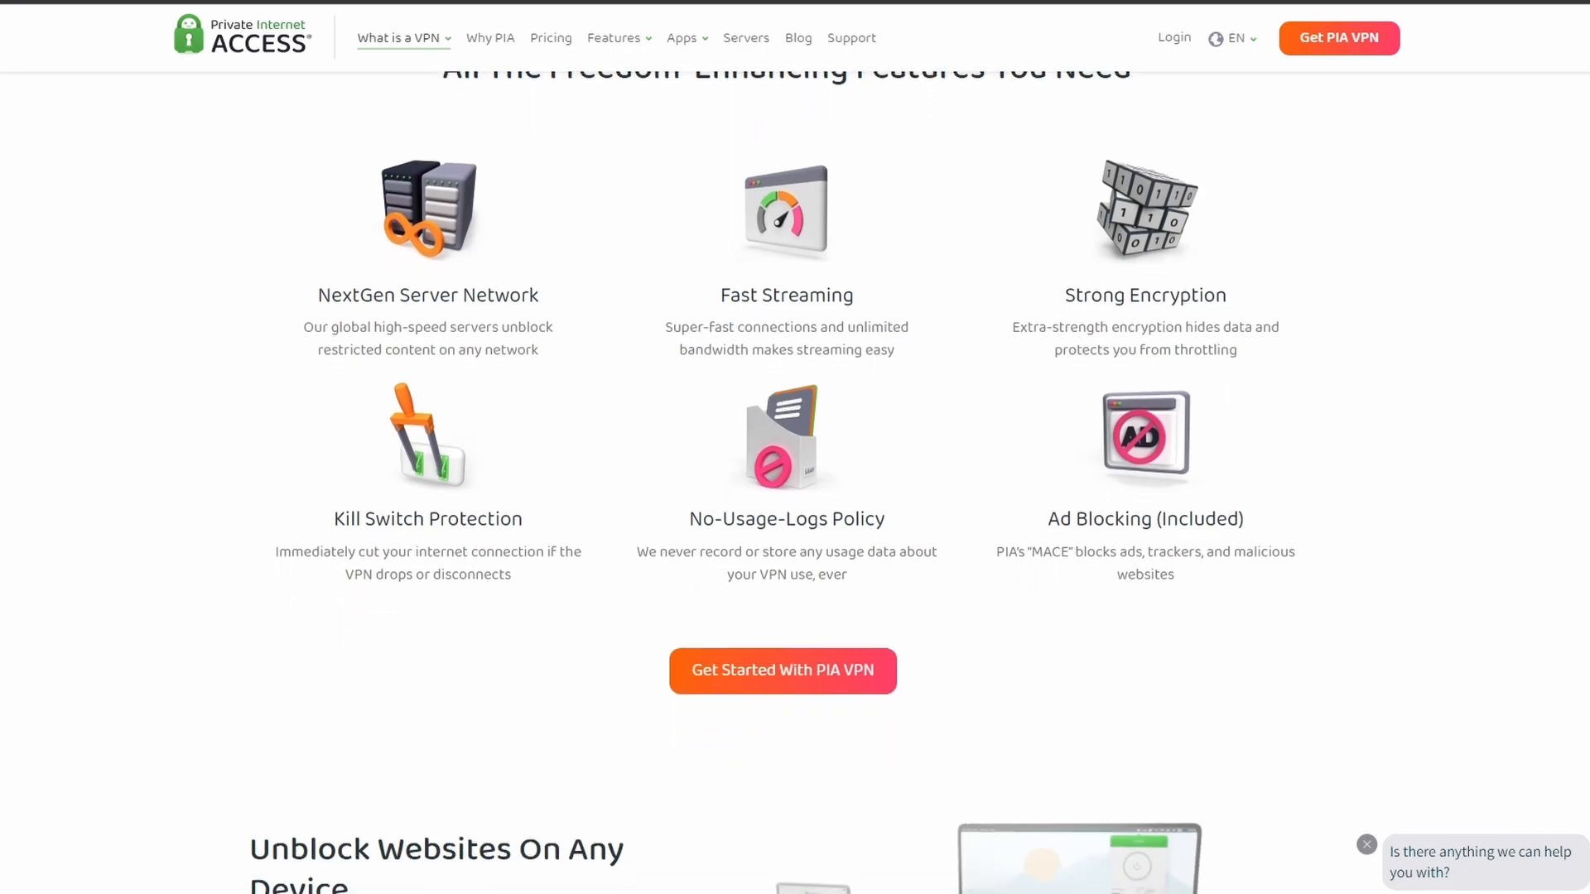
scroll("down", 3)
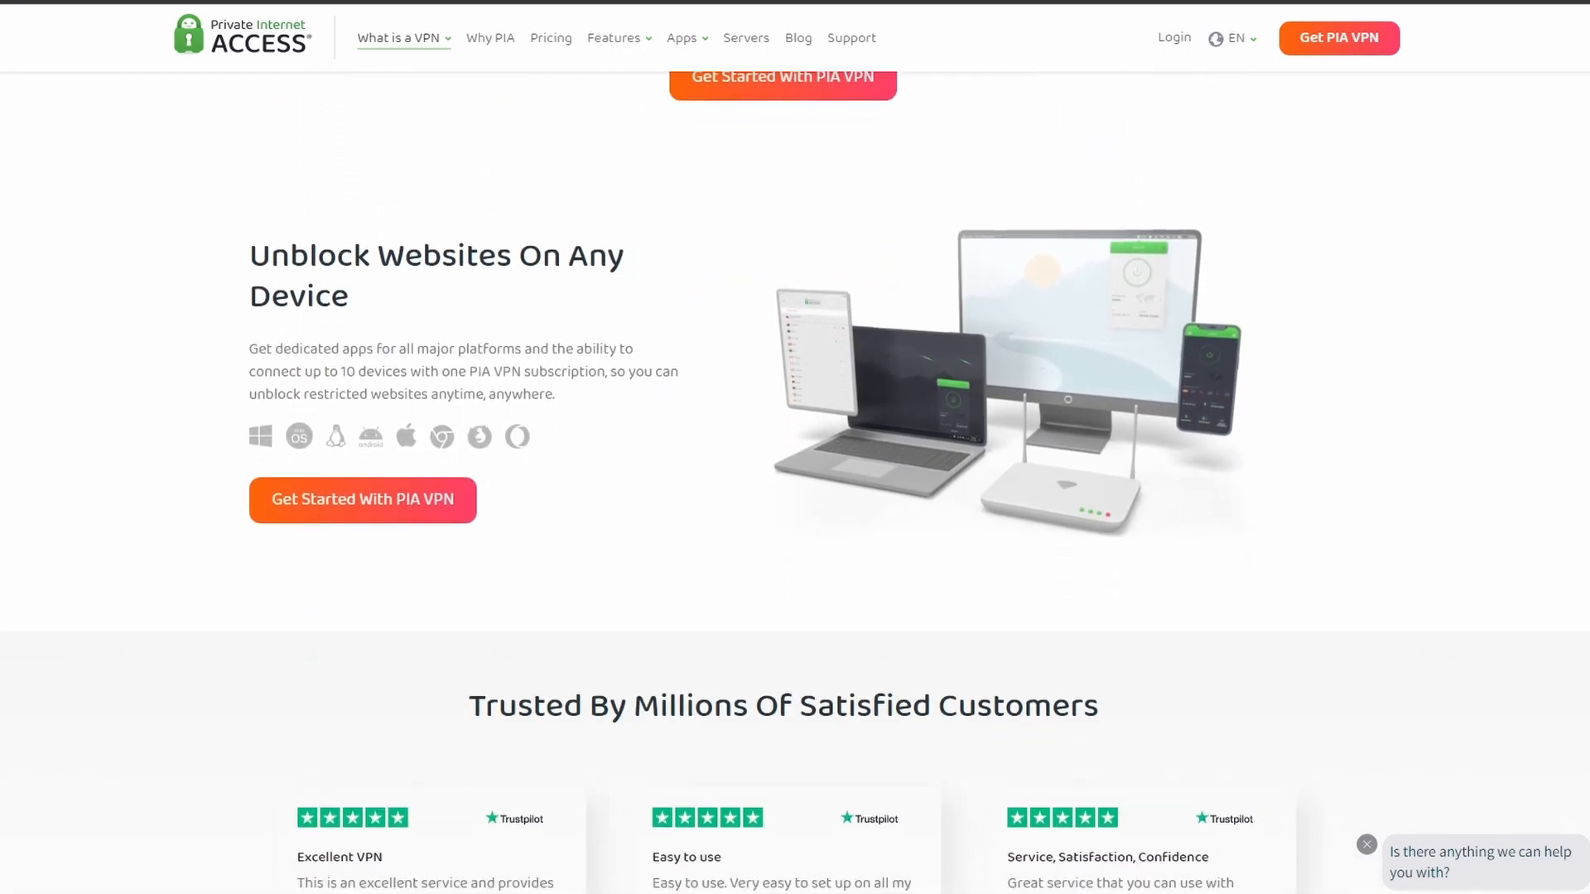
scroll("down", 3)
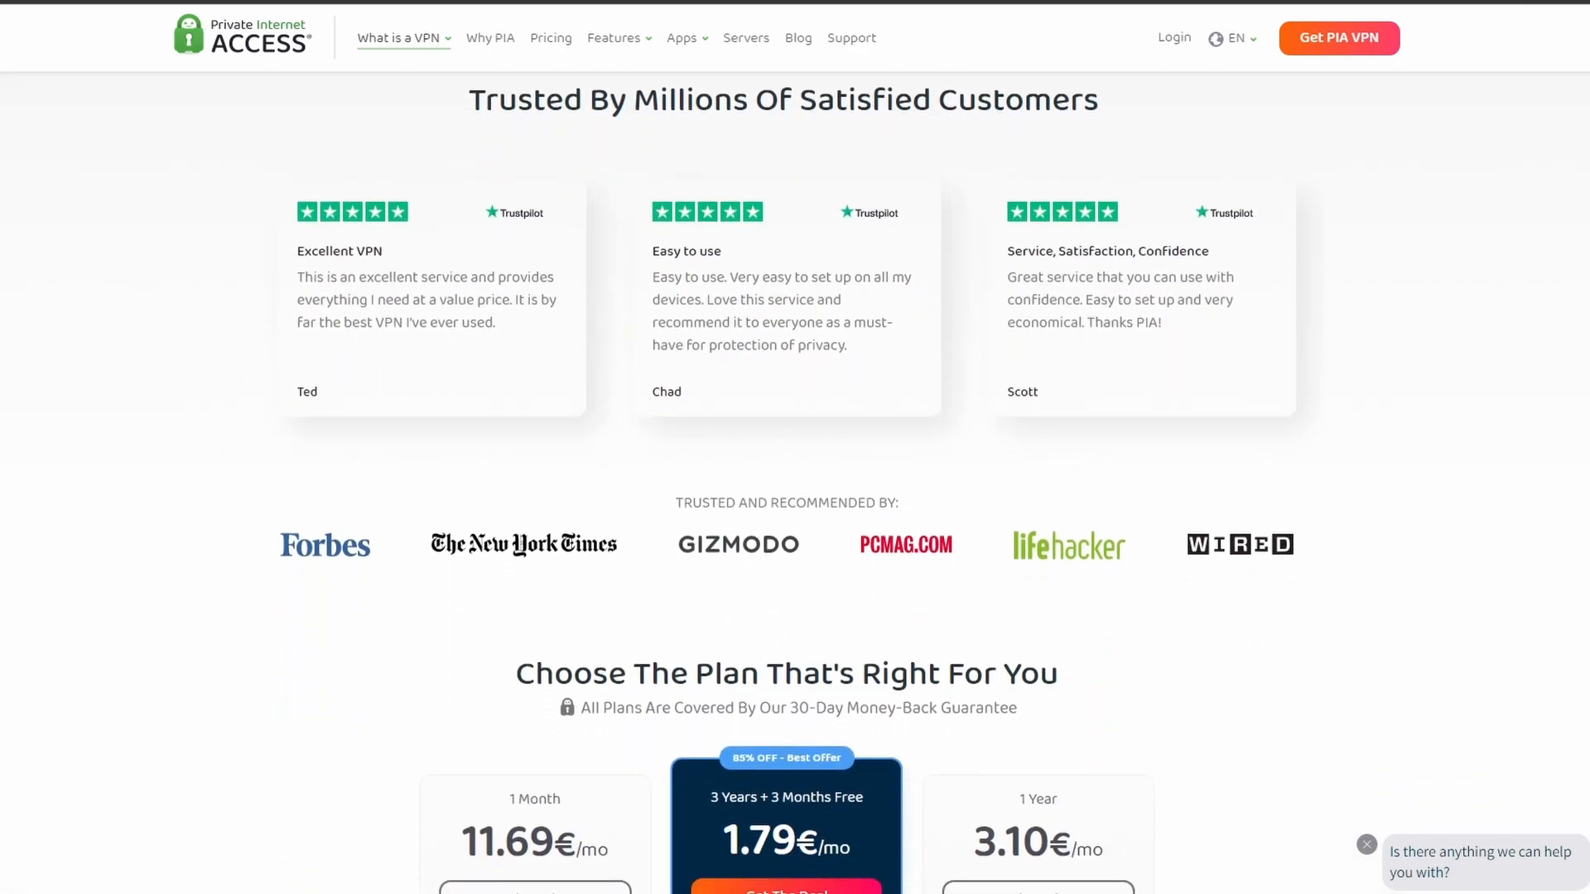
scroll("down", 3)
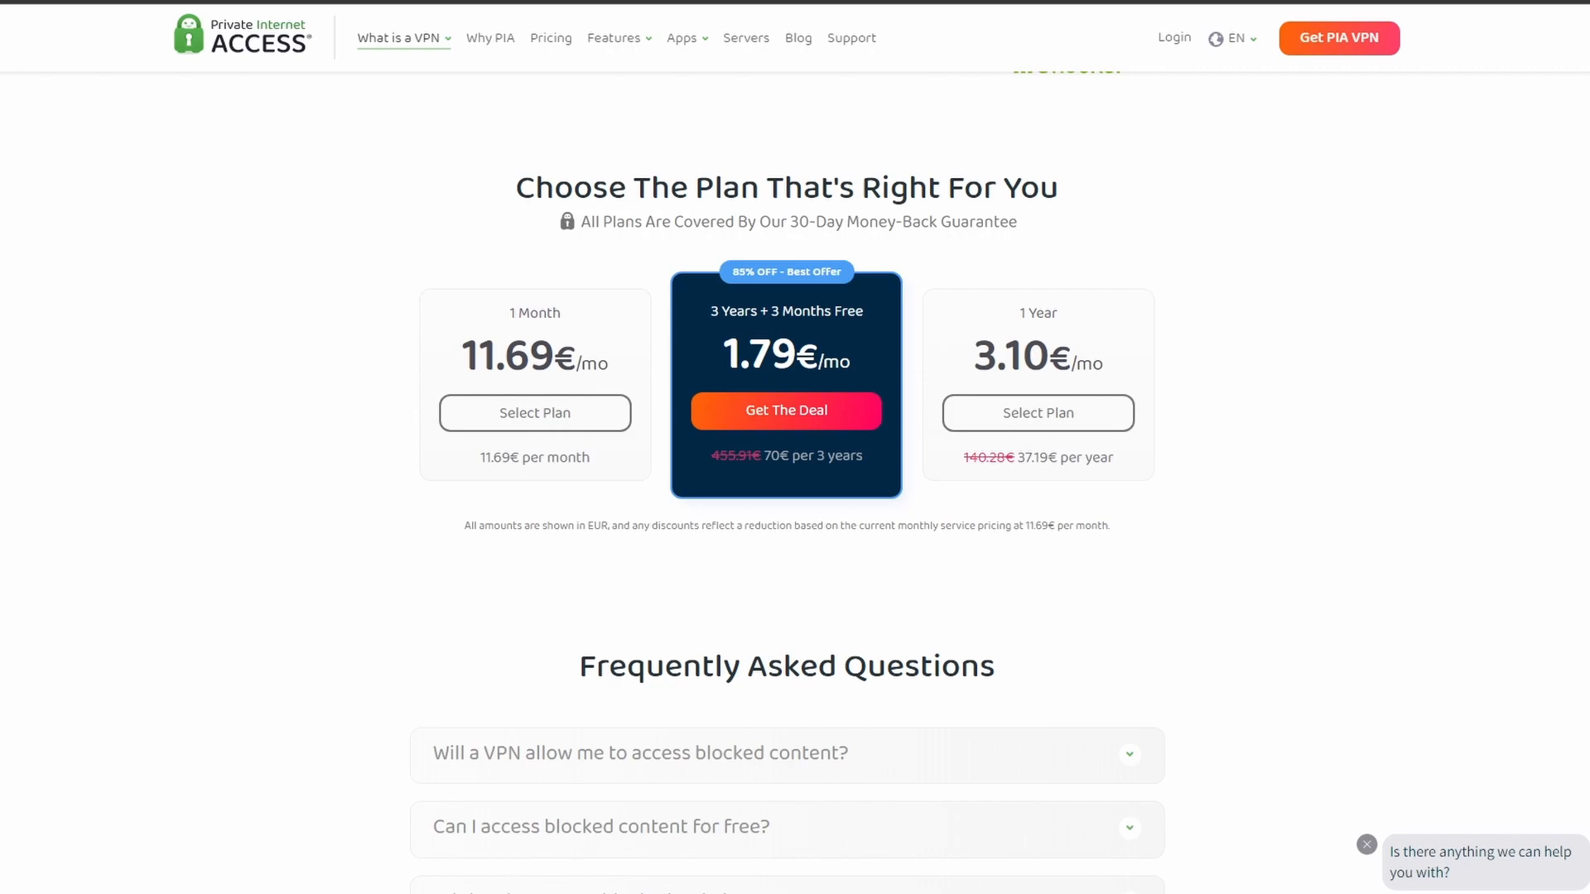
scroll("down", 3)
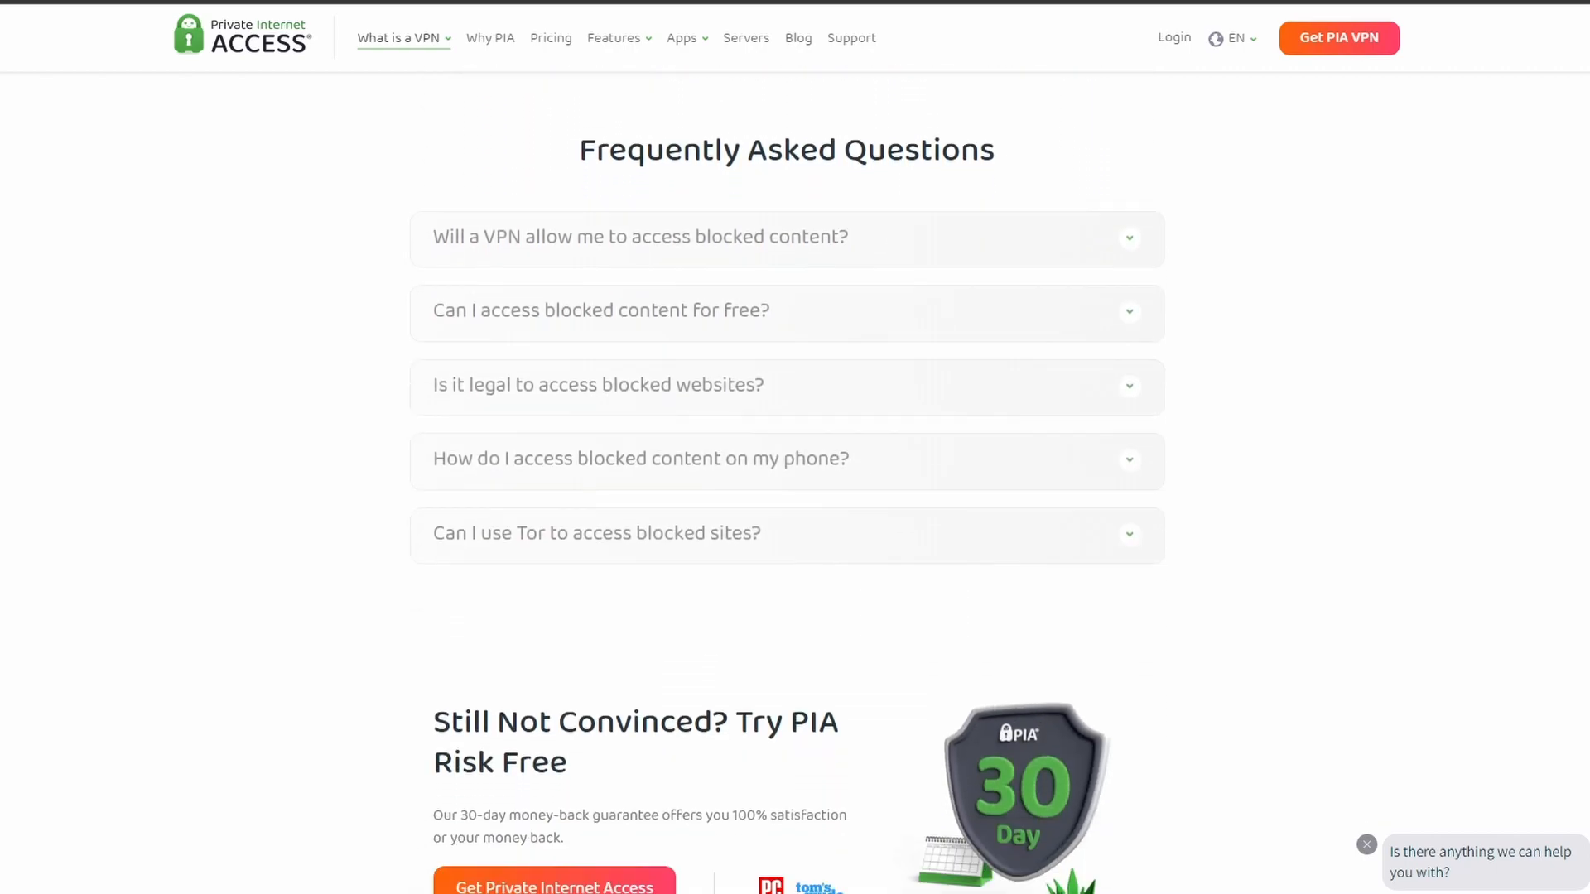
scroll("down", 3)
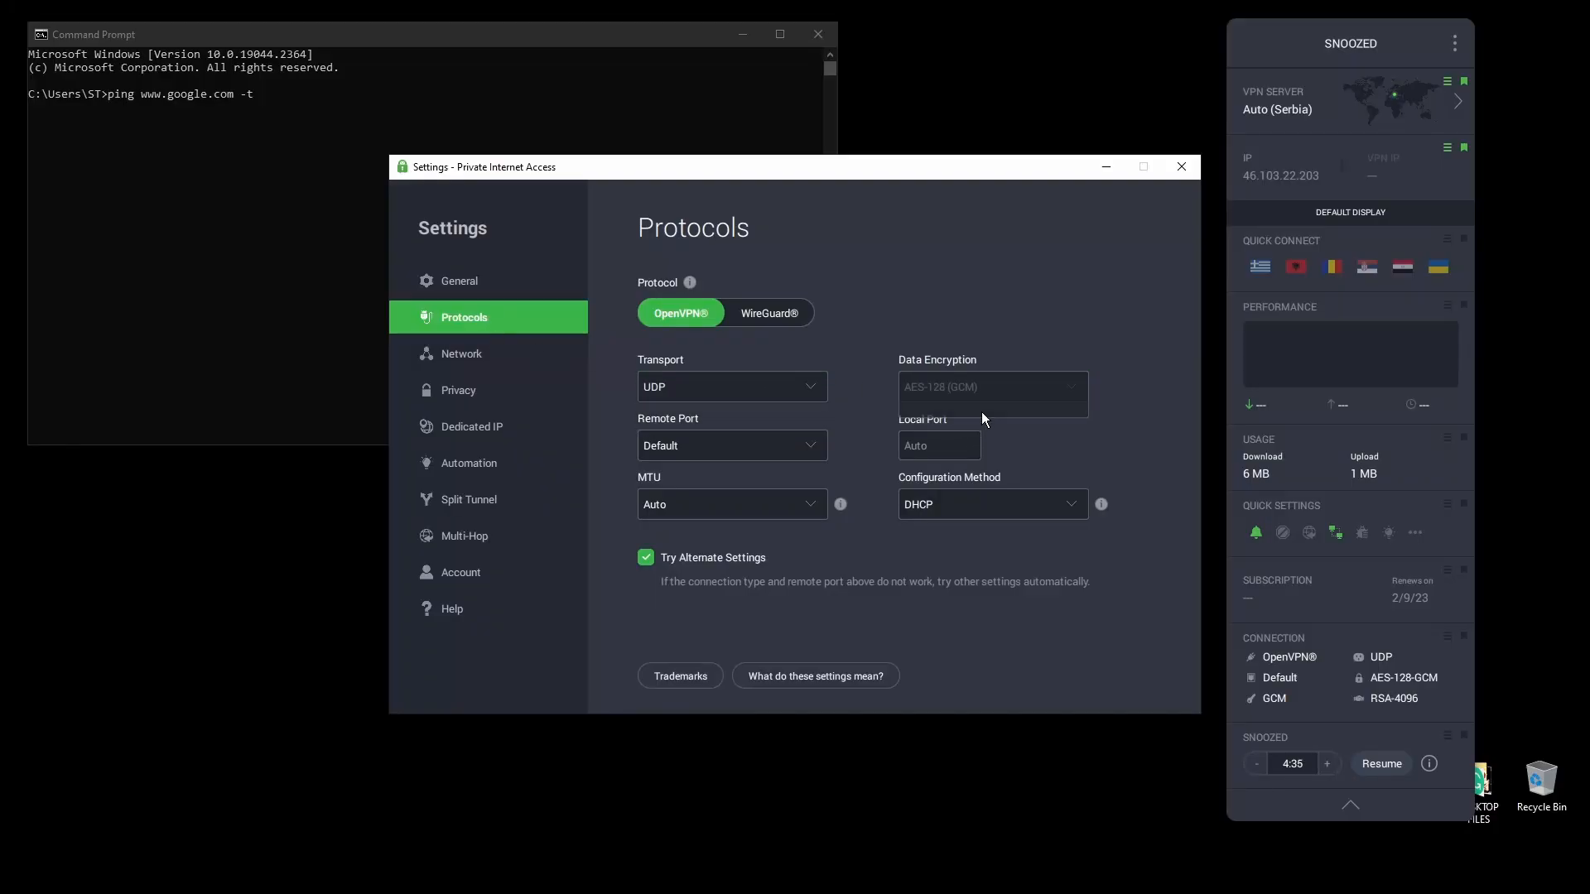
Review the Network, Privacy and Dedicated IP settings, then close the Settings window.
left_click(989, 503)
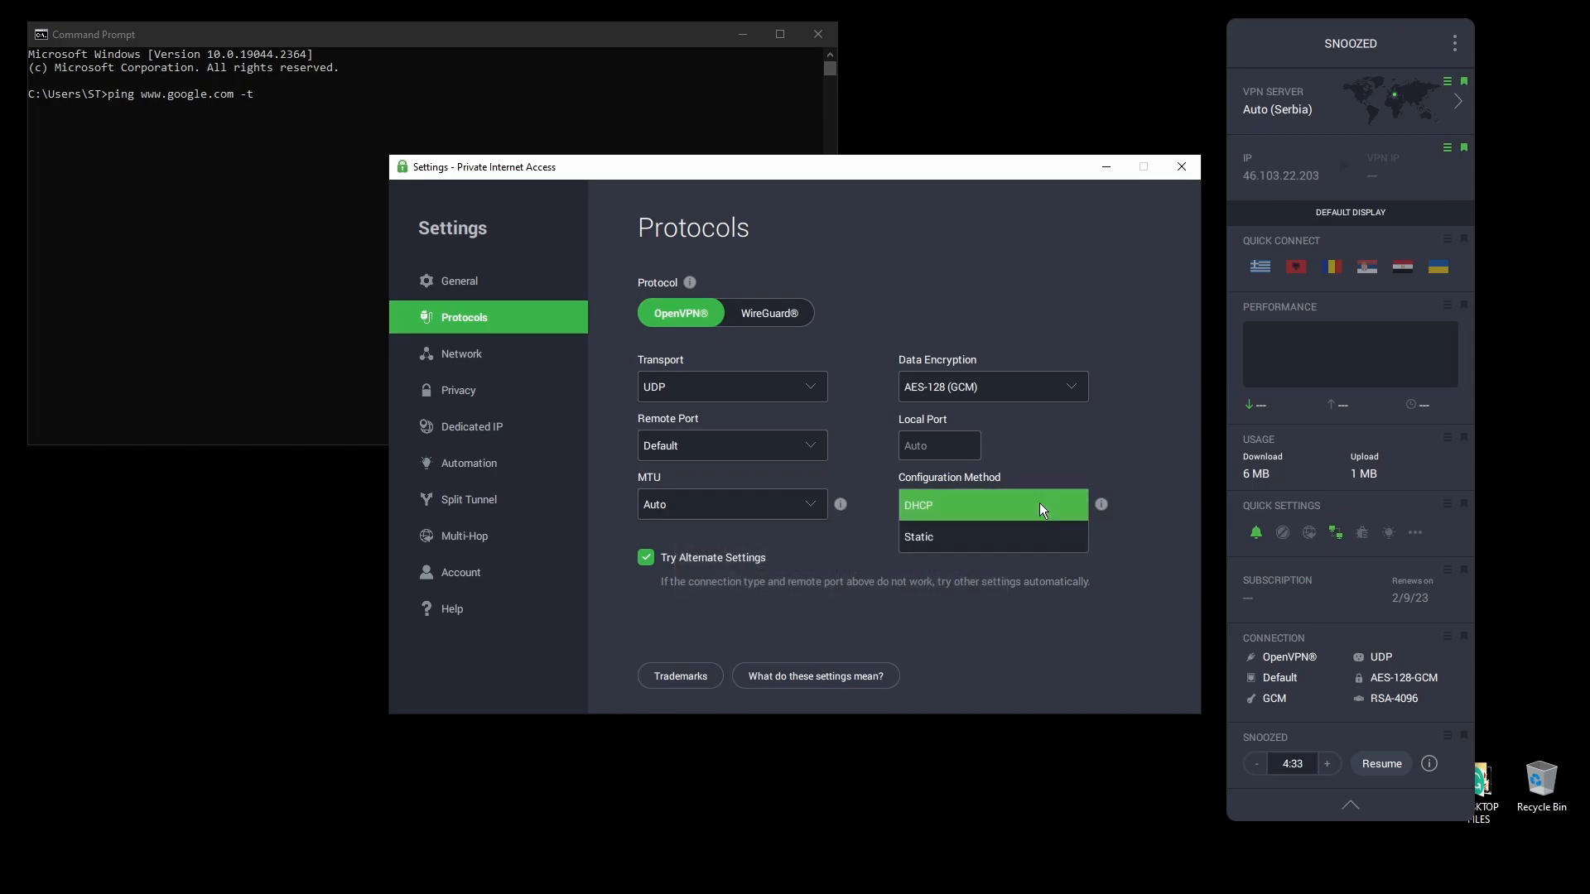
left_click(462, 353)
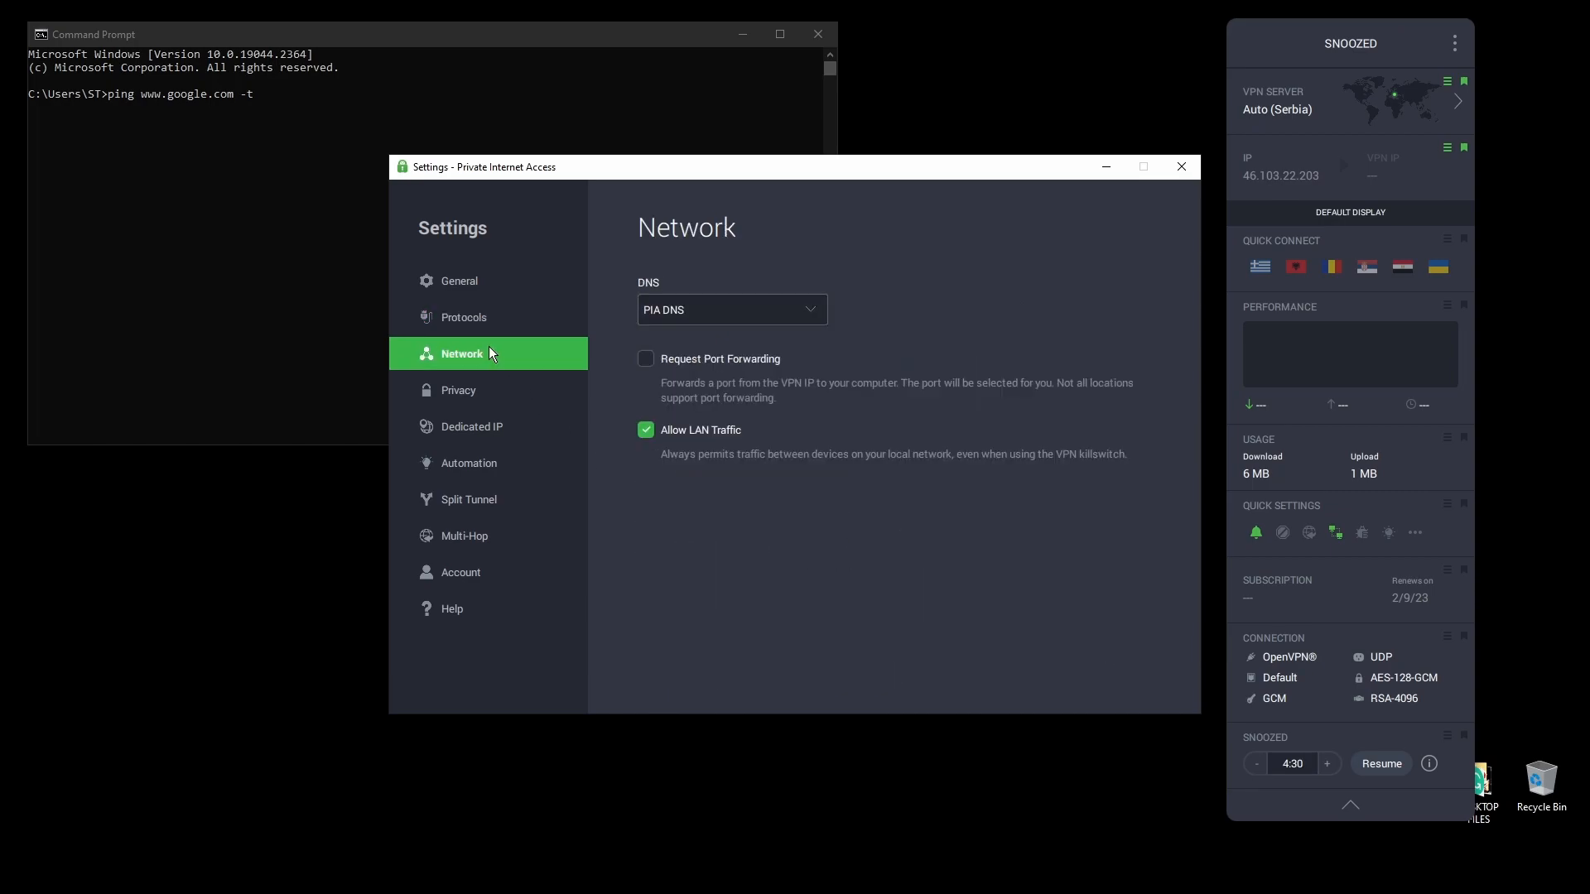
left_click(458, 389)
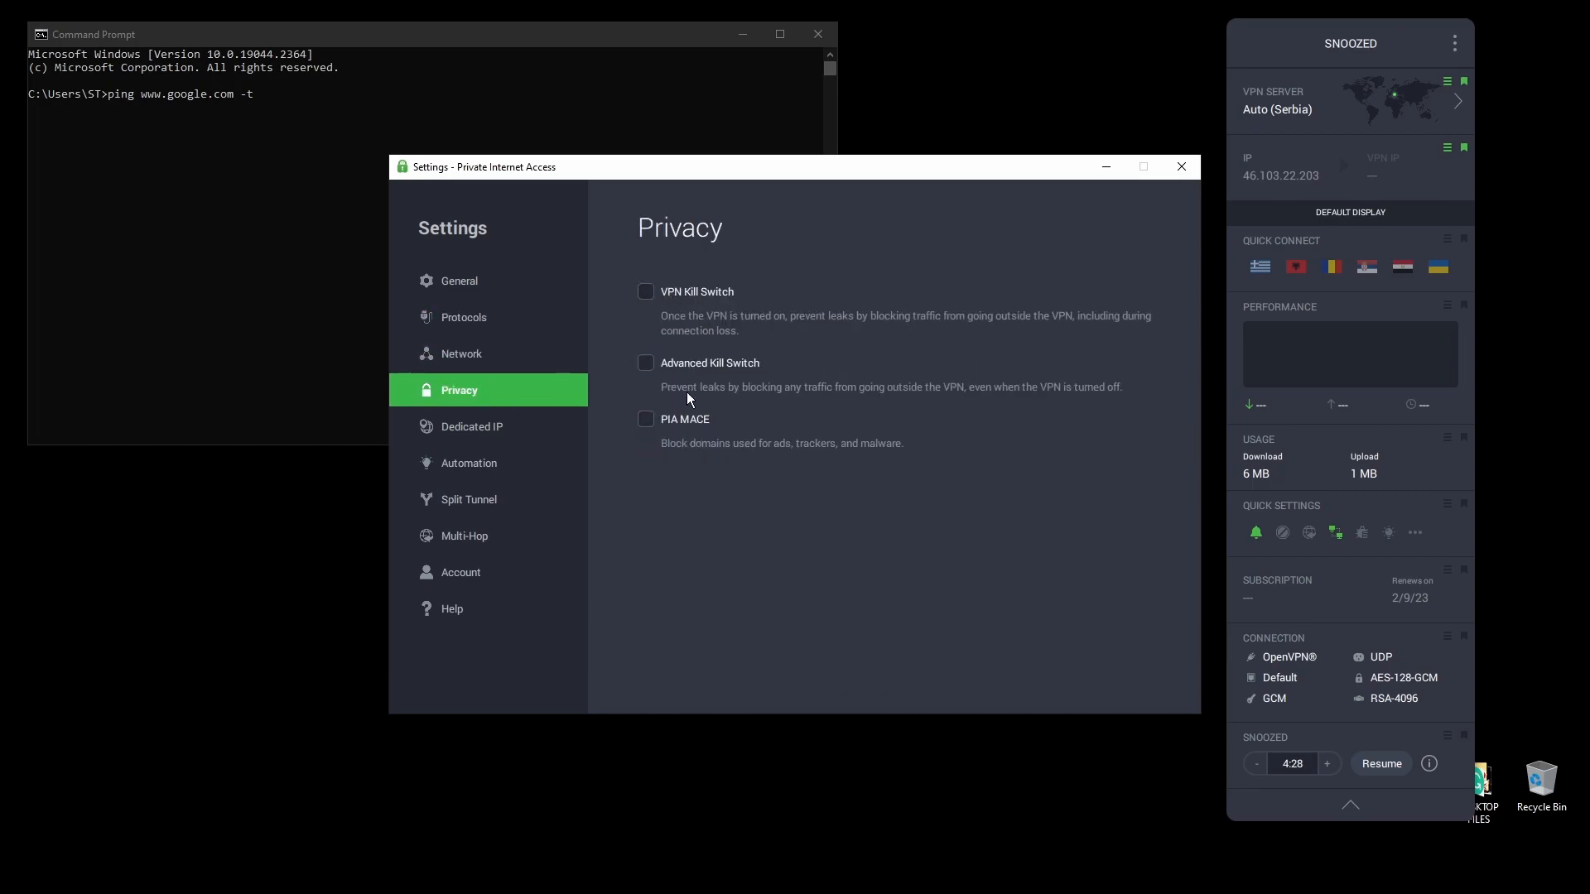
left_click(472, 426)
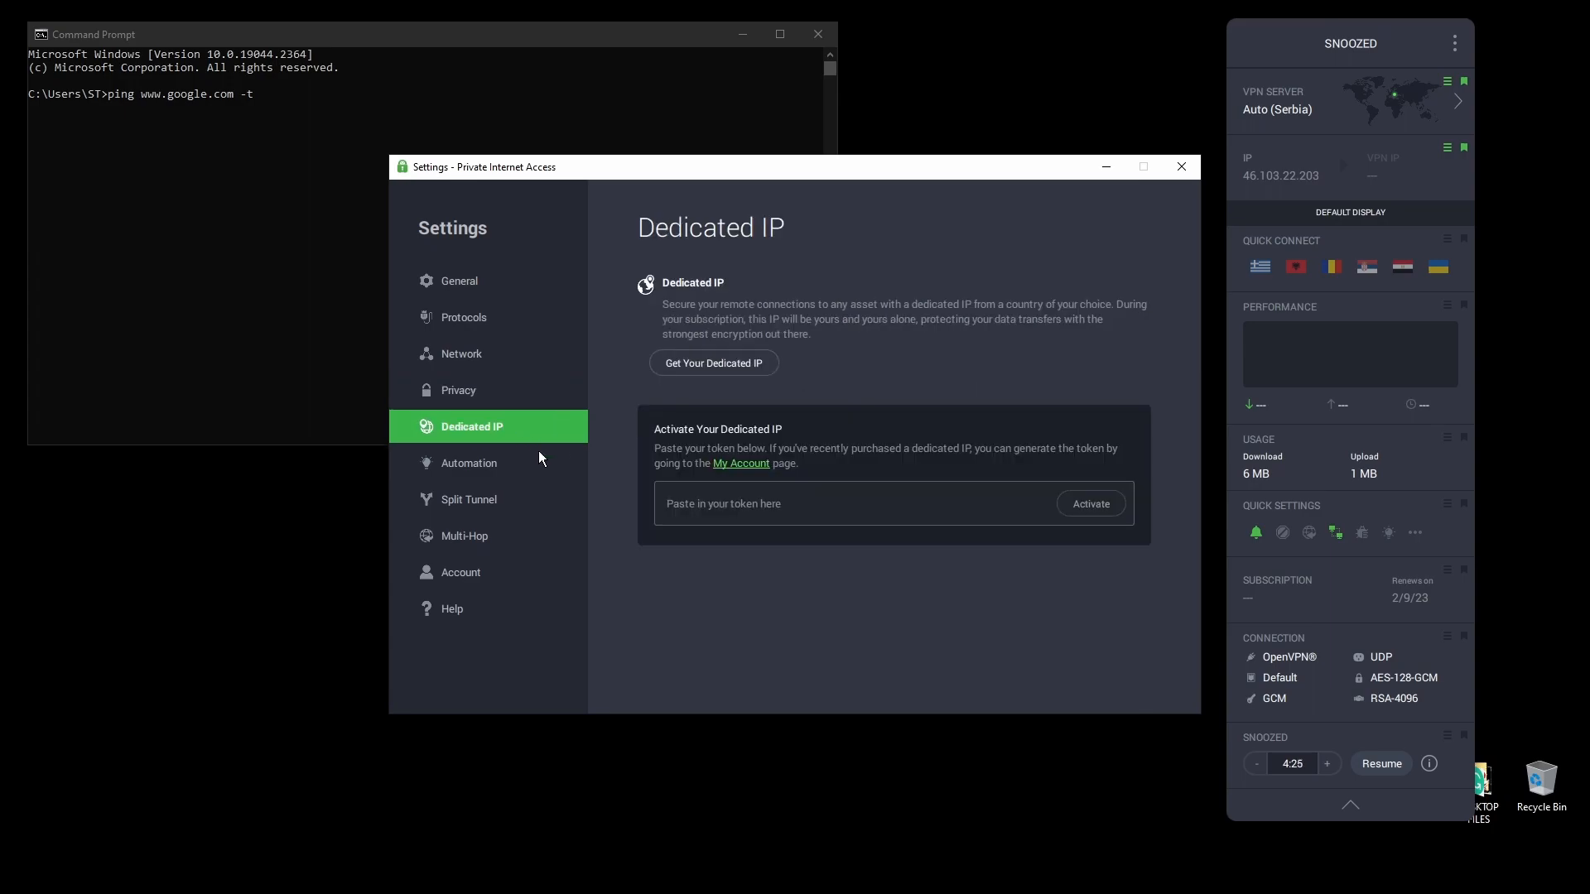
left_click(458, 281)
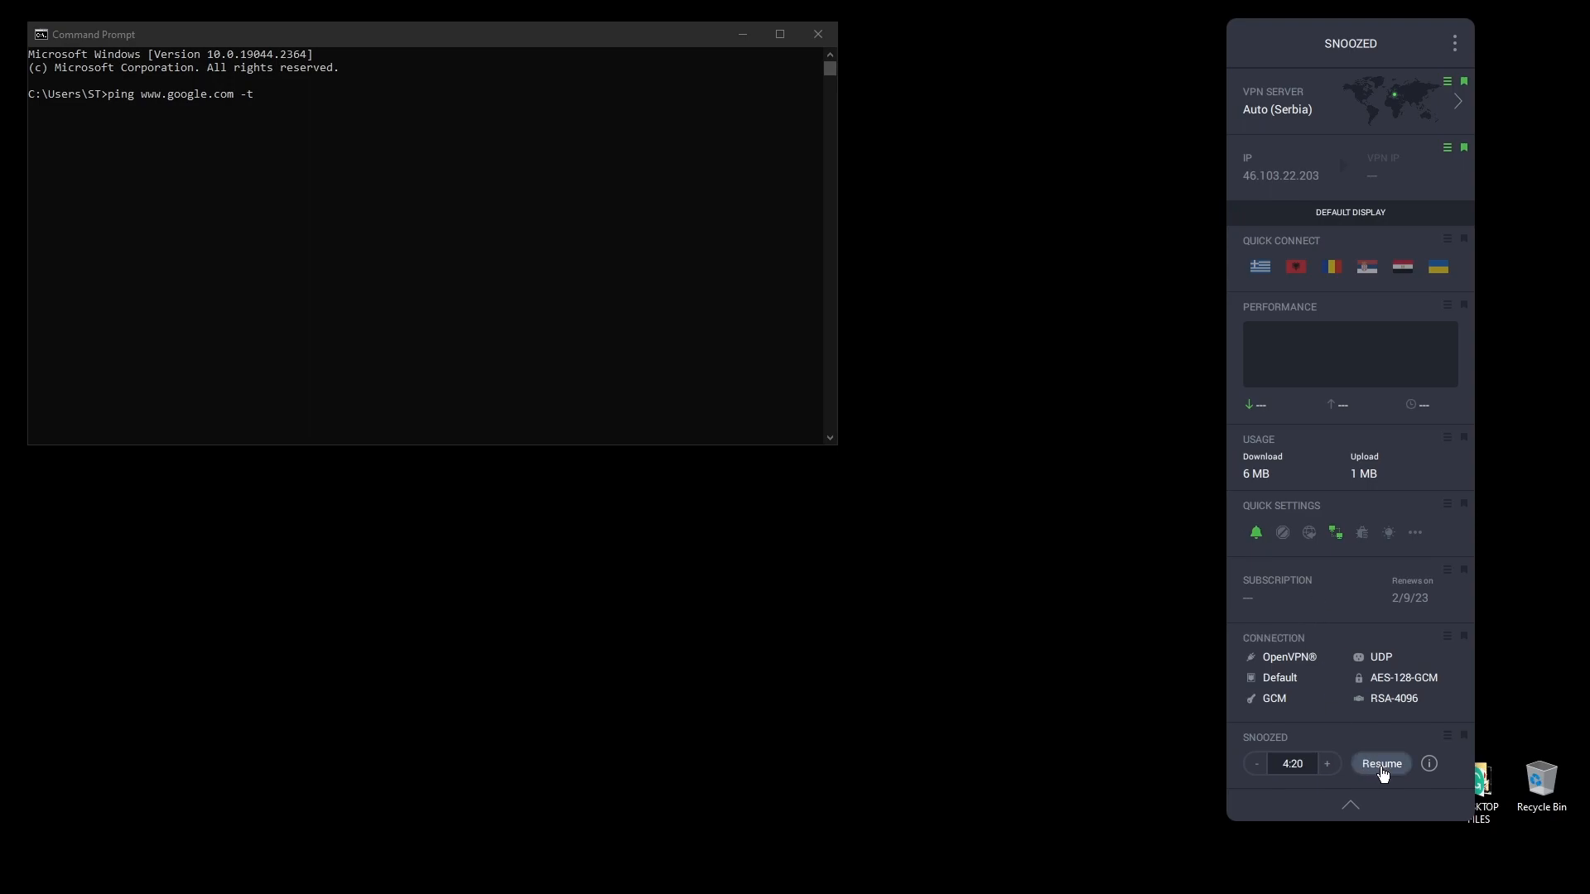
Resume the snoozed VPN so it reconnects to Auto (Serbia).
left_click(1380, 763)
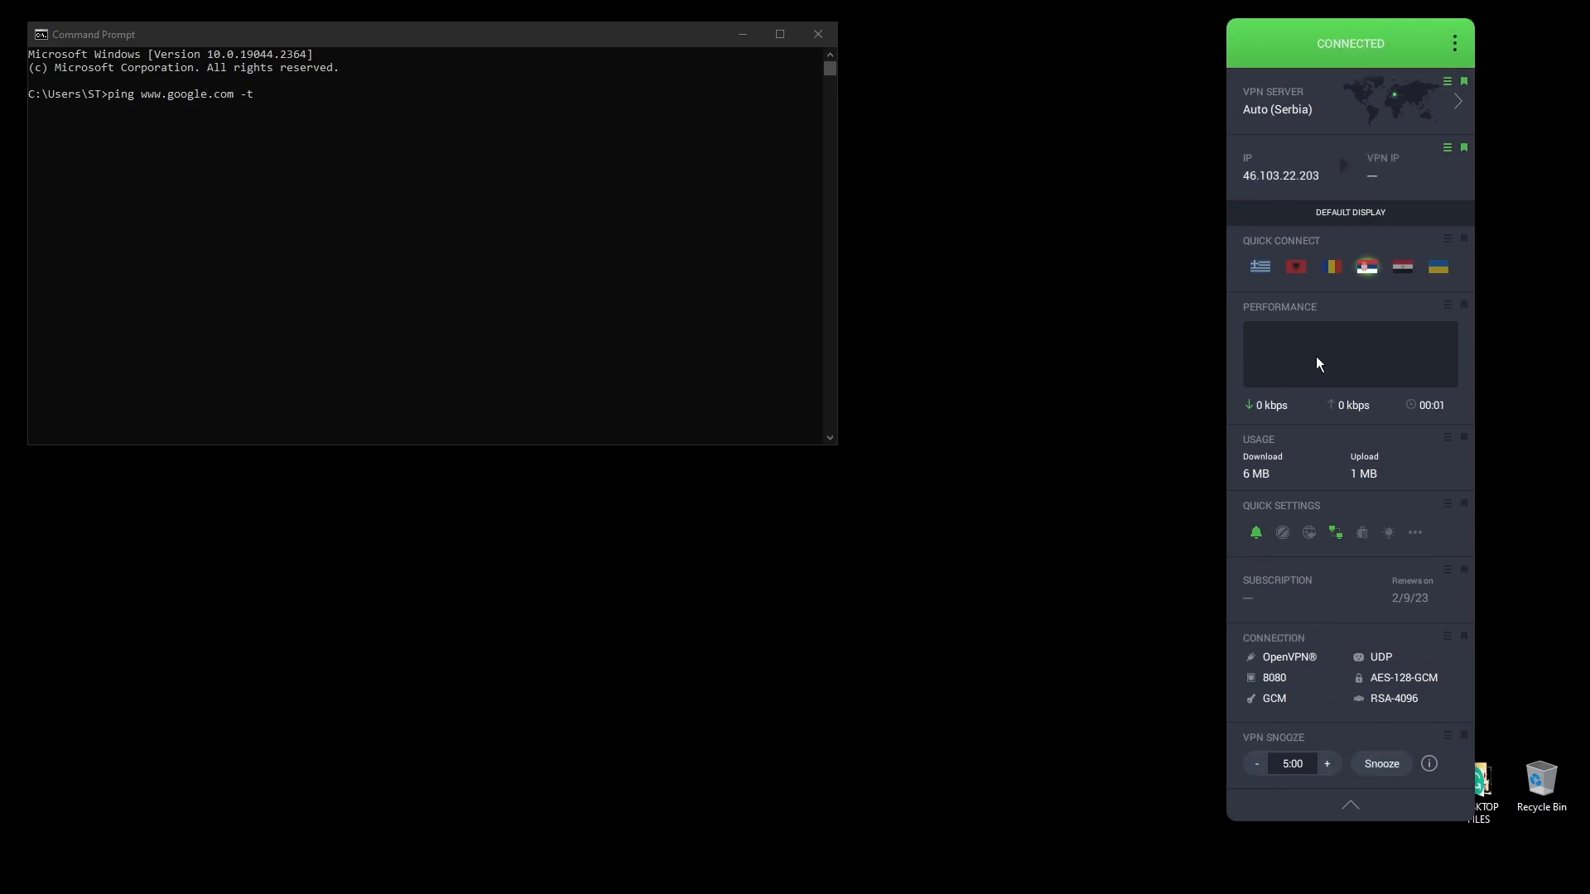
mouse_move(1271, 116)
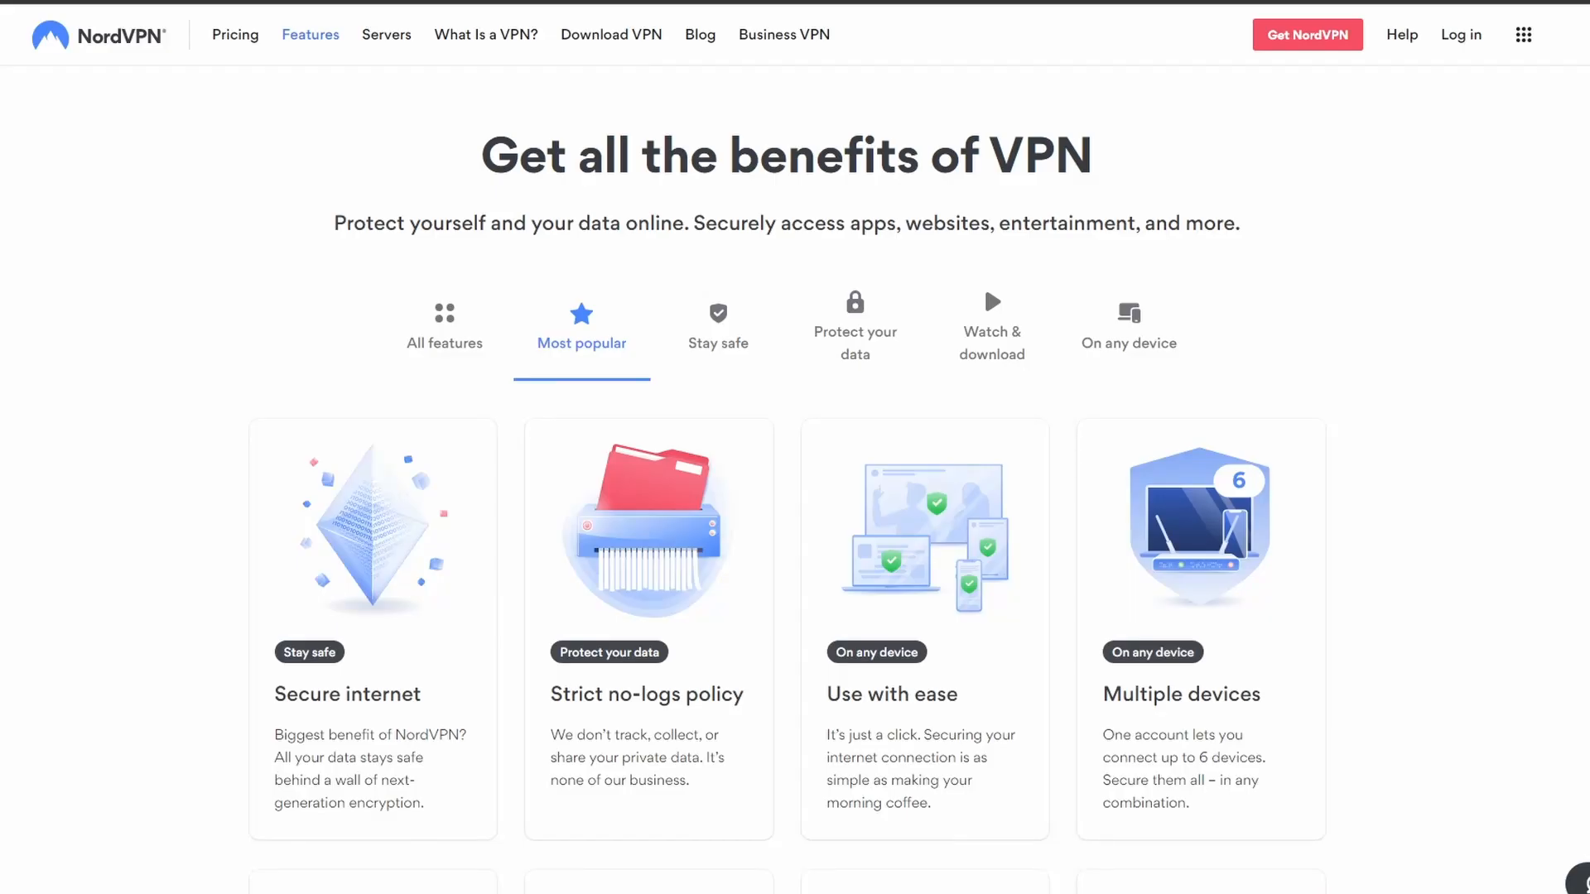
Read the NordVPN Features page from the benefits cards down to the Speed section.
scroll("down", 3)
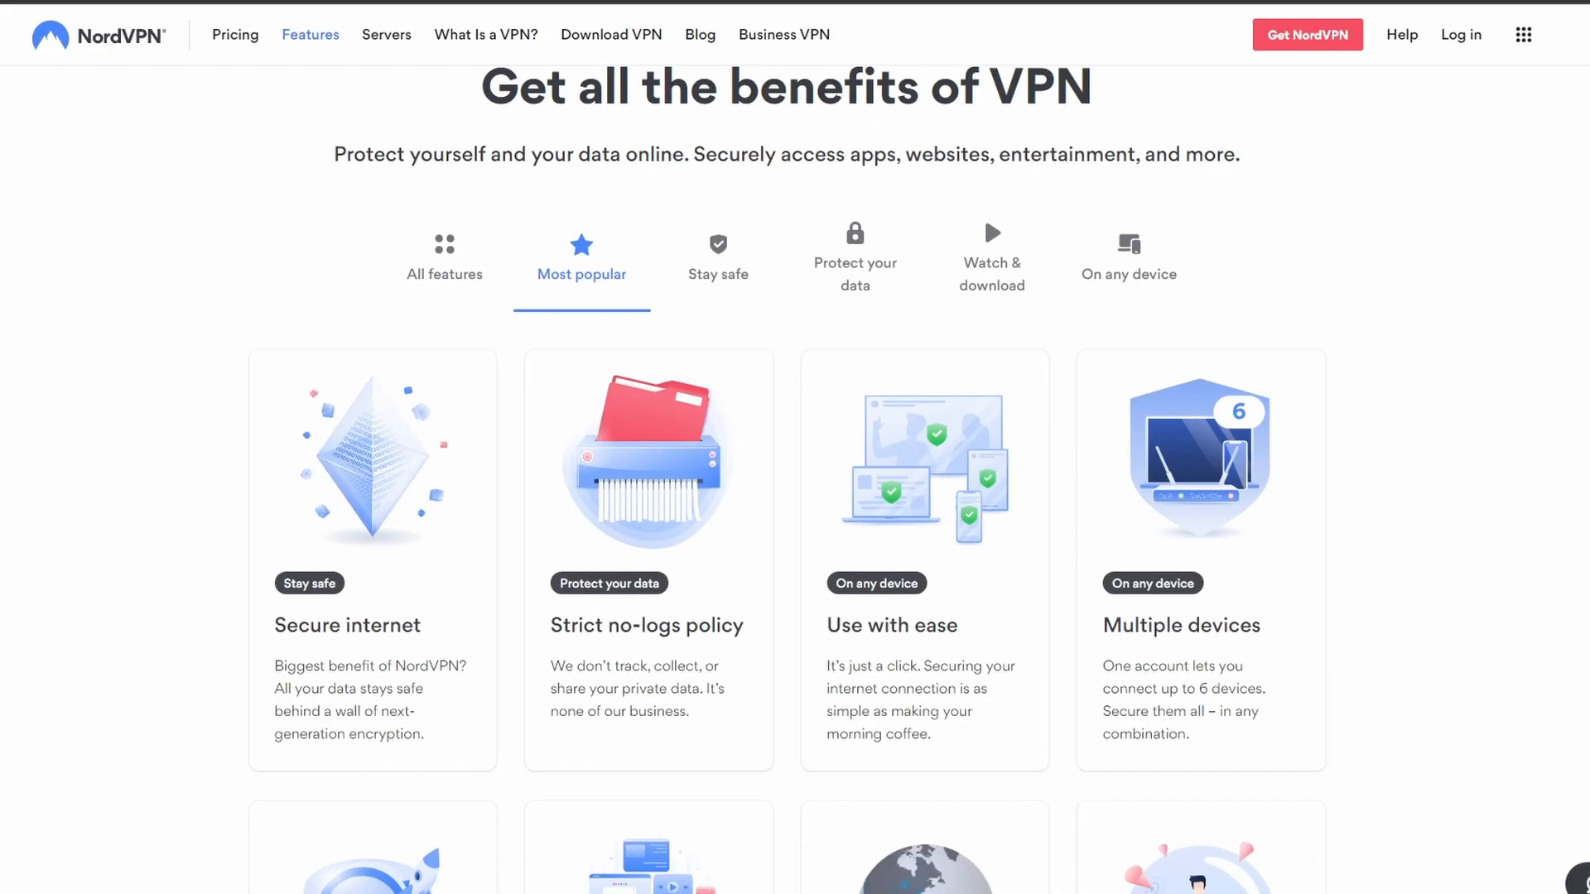
scroll("down", 3)
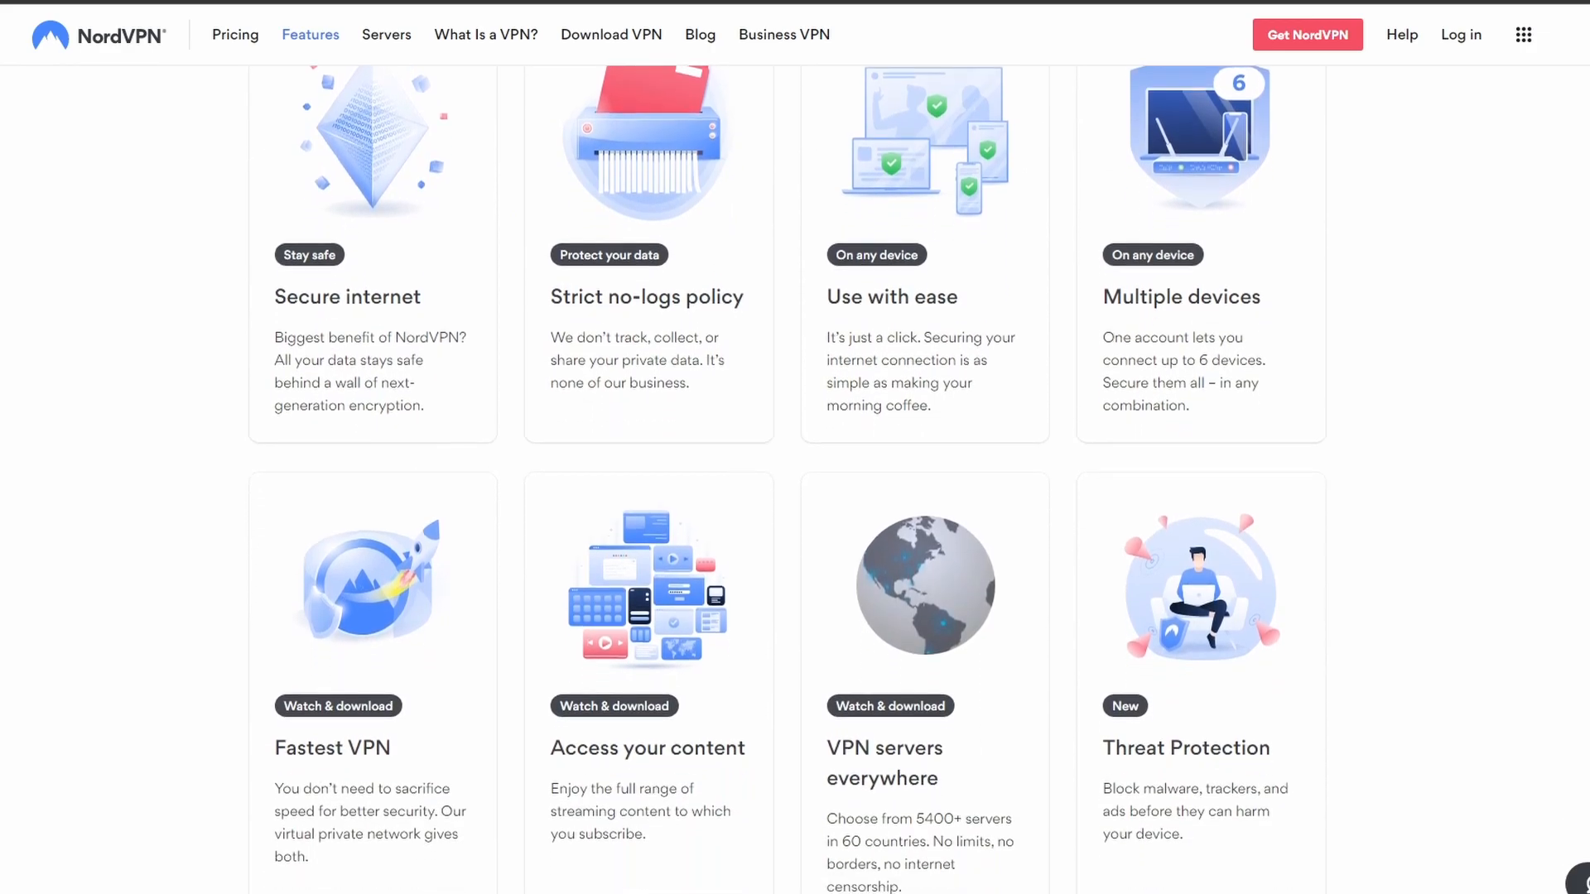
scroll("down", 3)
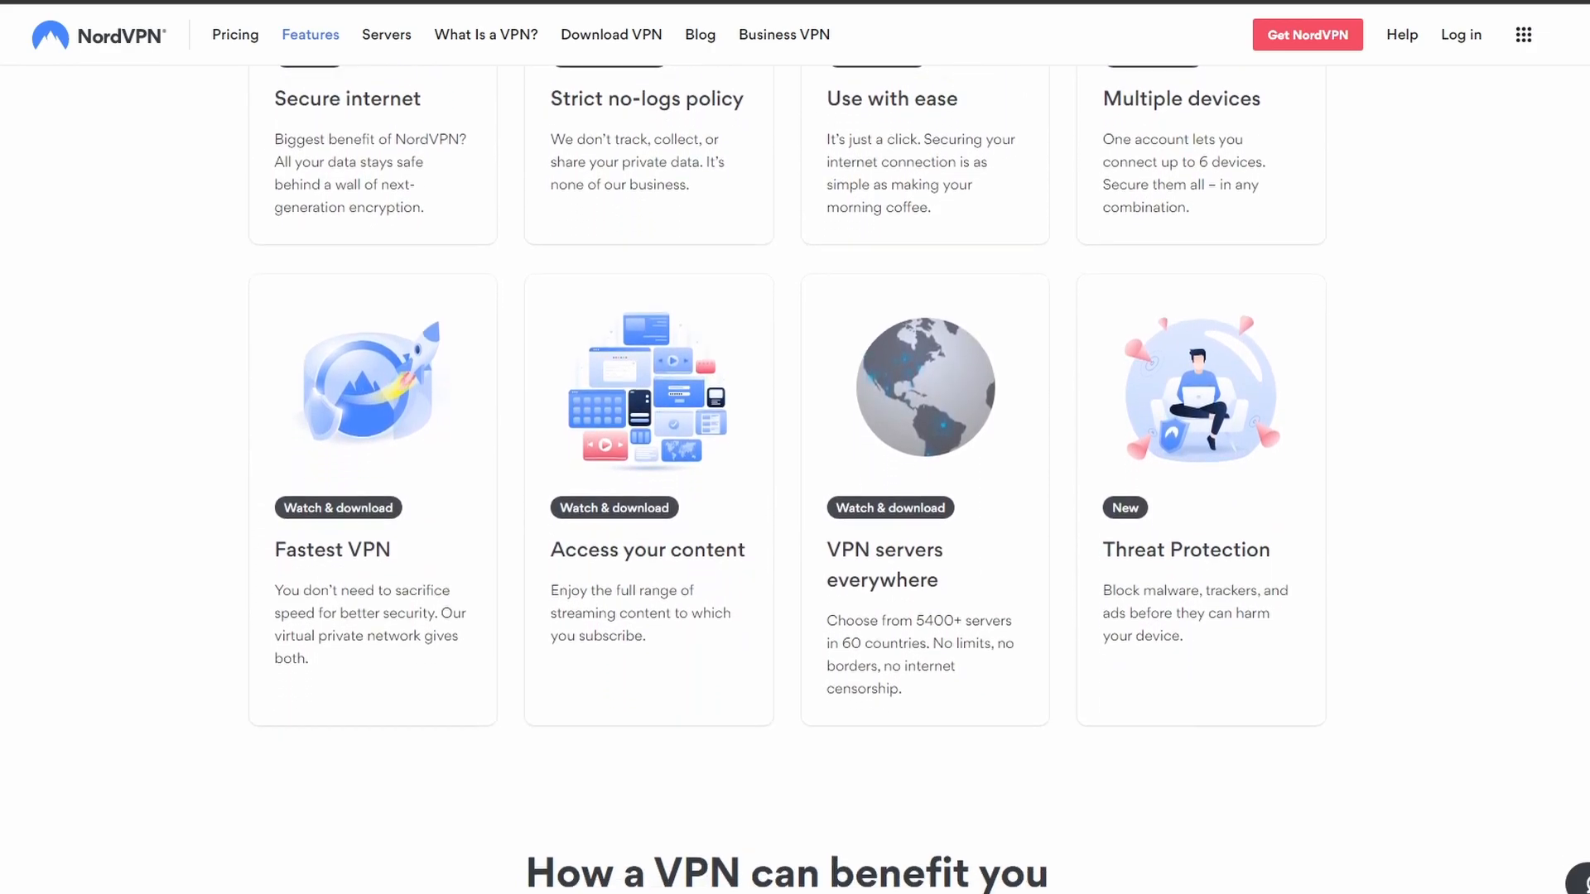
scroll("down", 3)
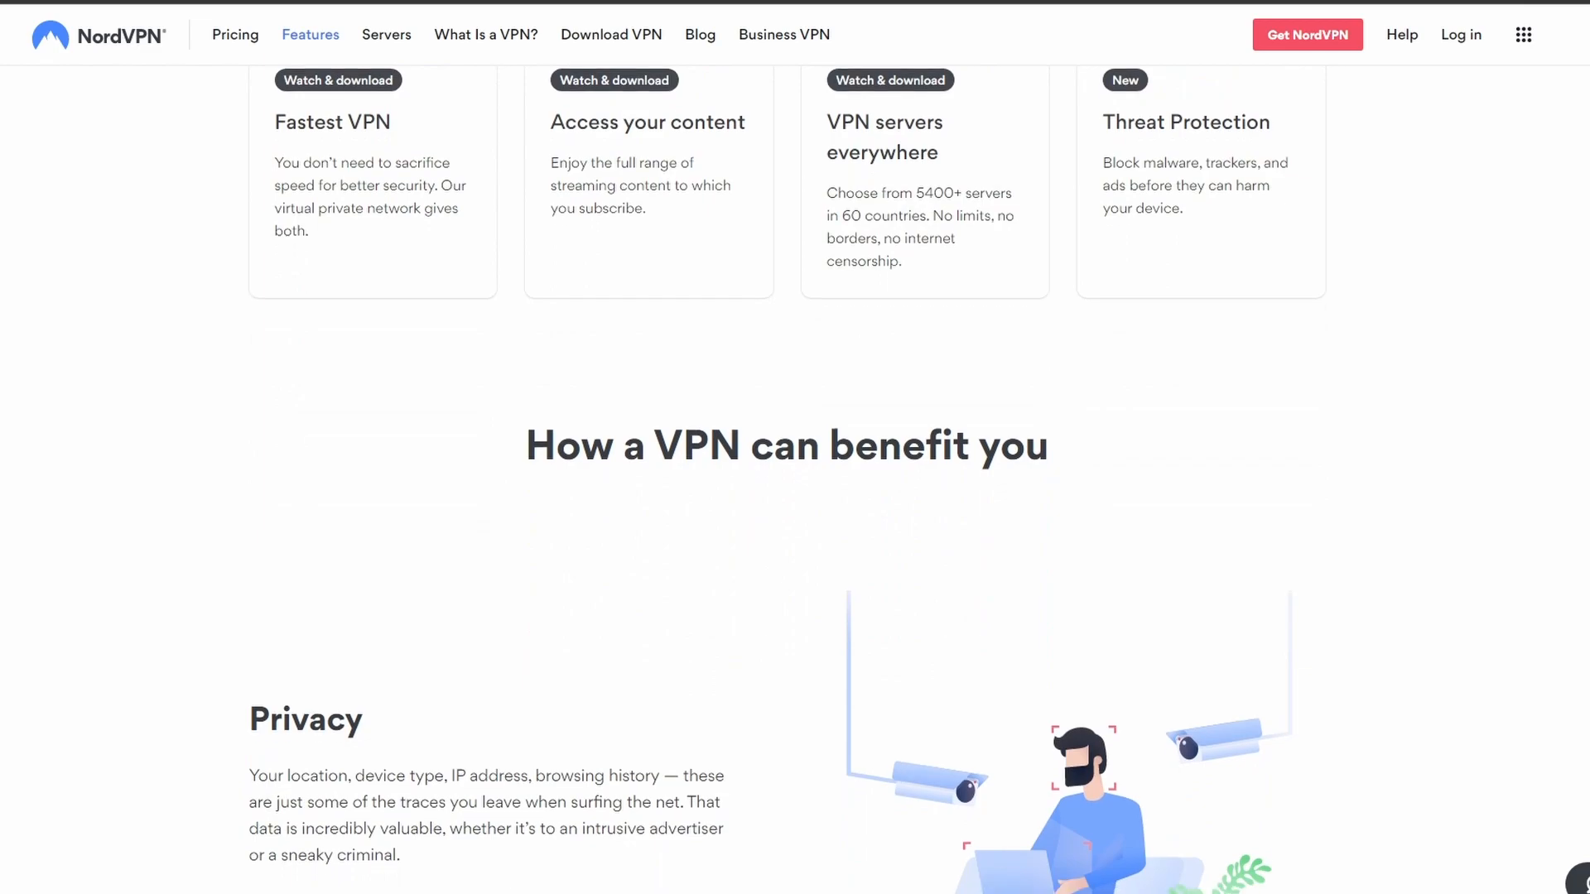
scroll("down", 3)
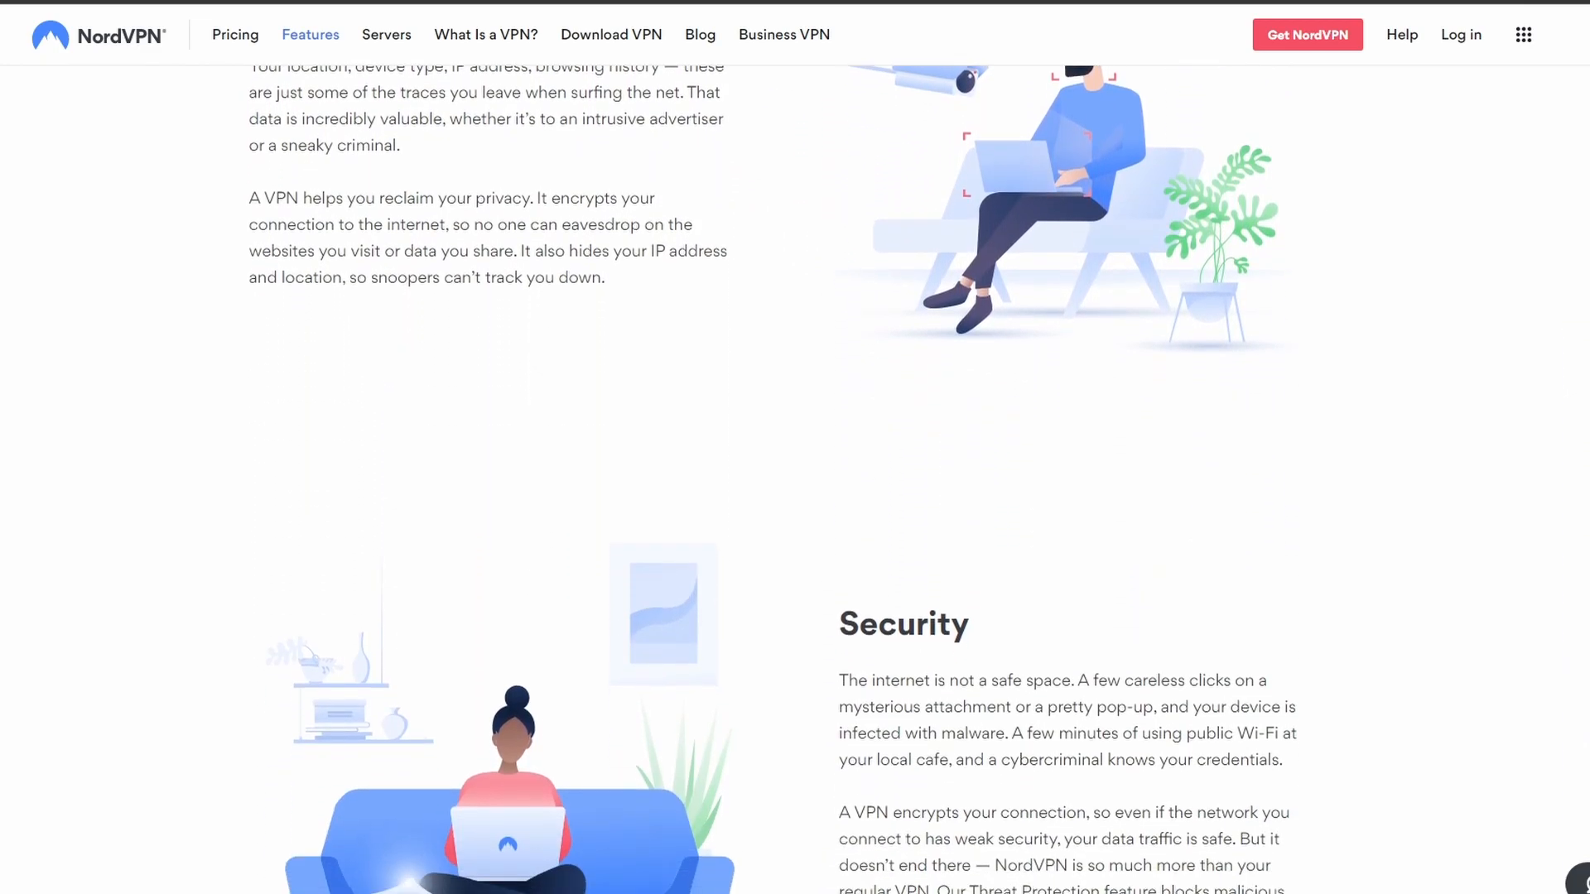
scroll("down", 3)
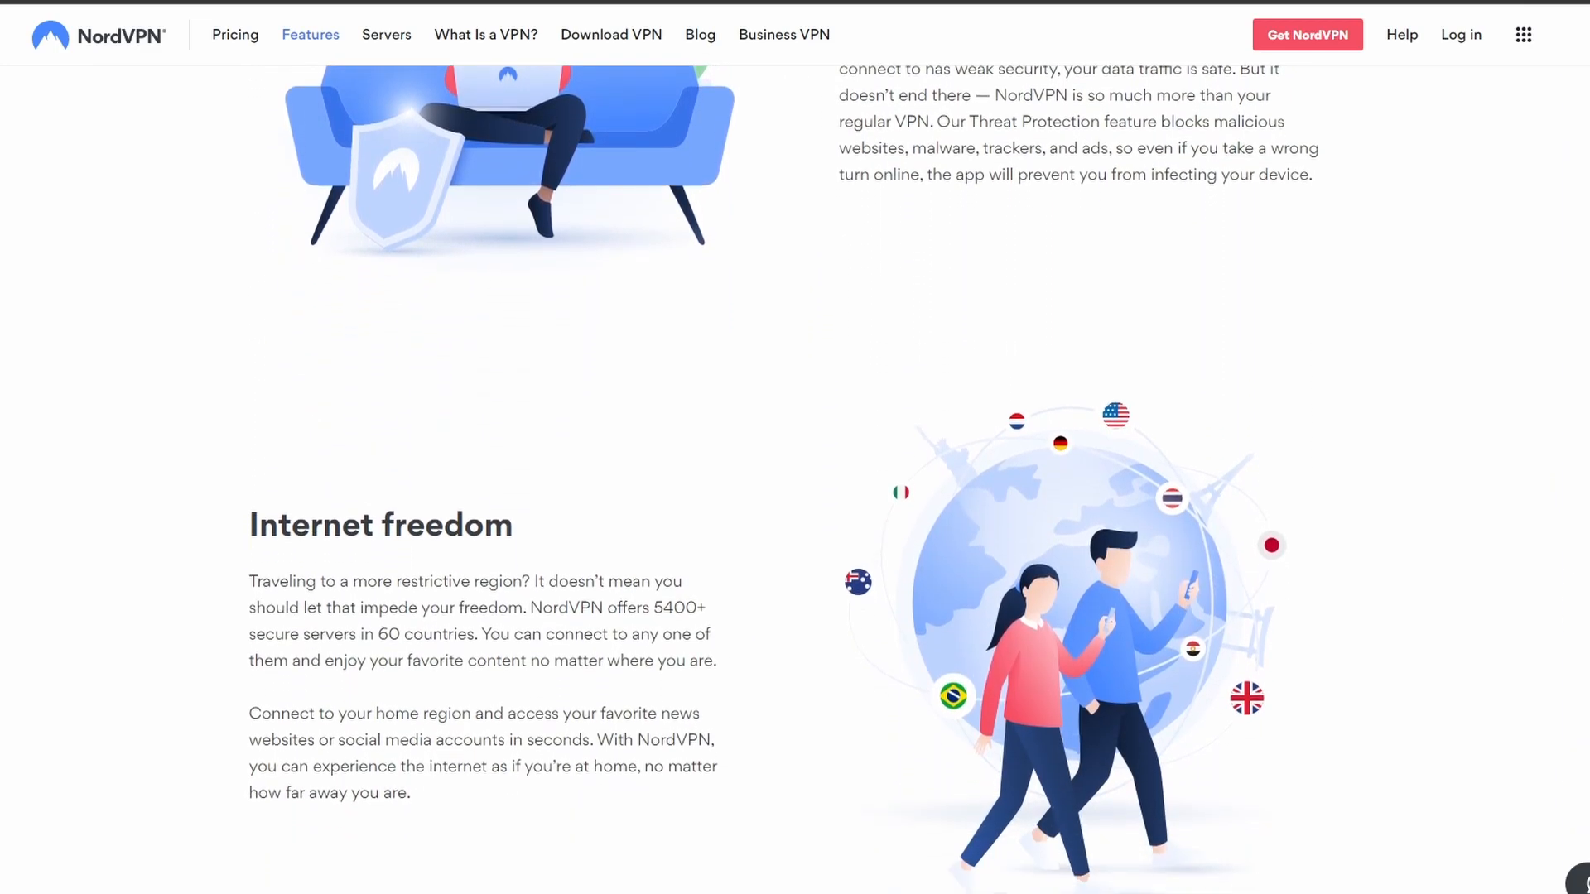
scroll("down", 3)
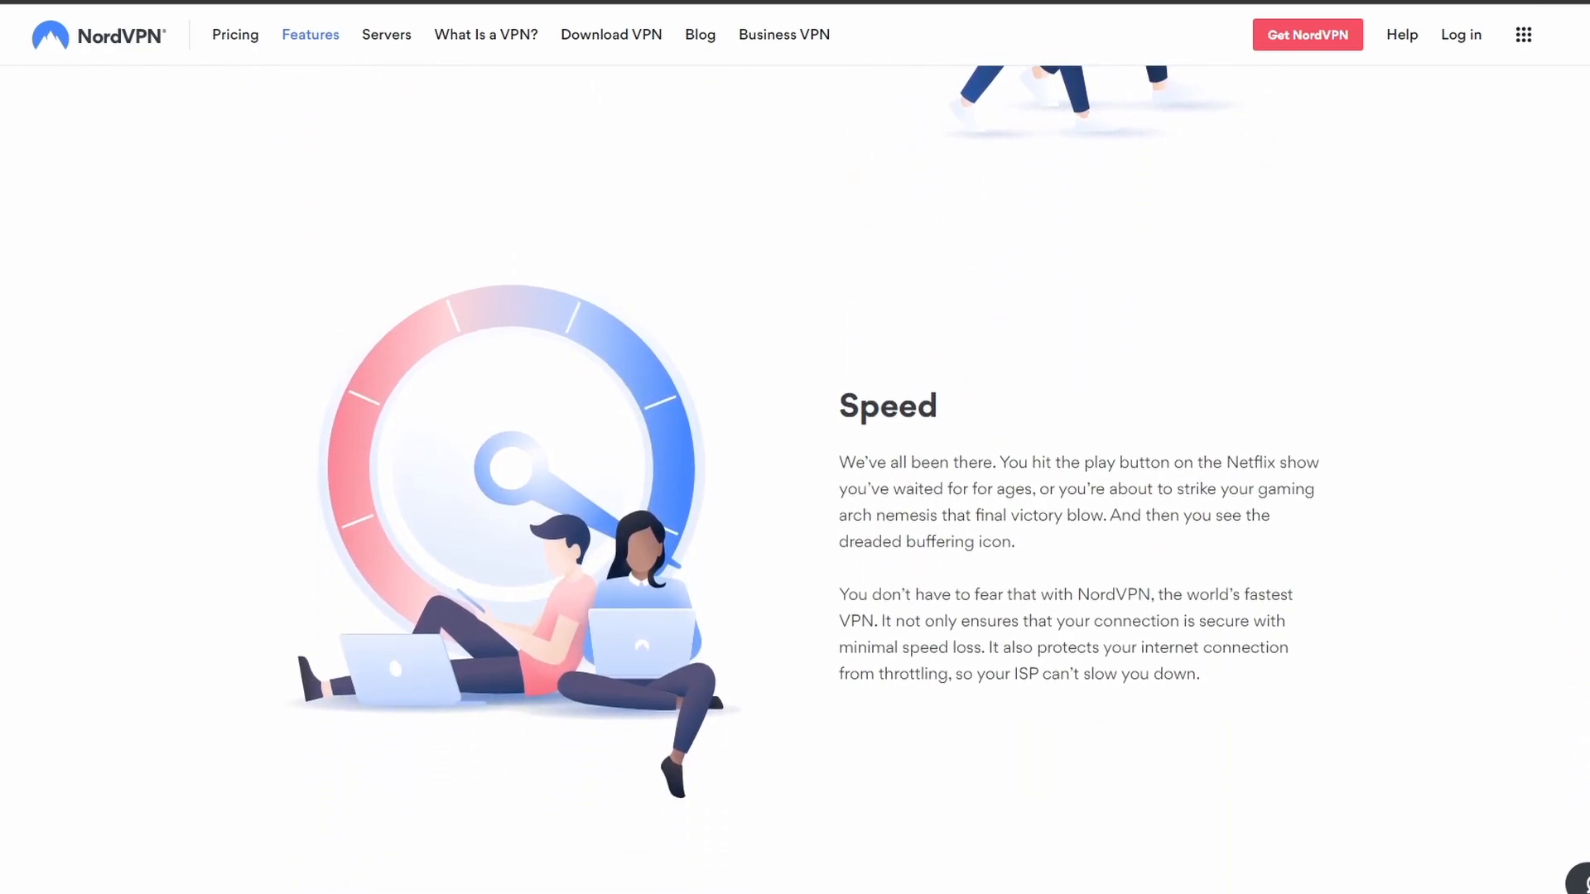
scroll("down", 3)
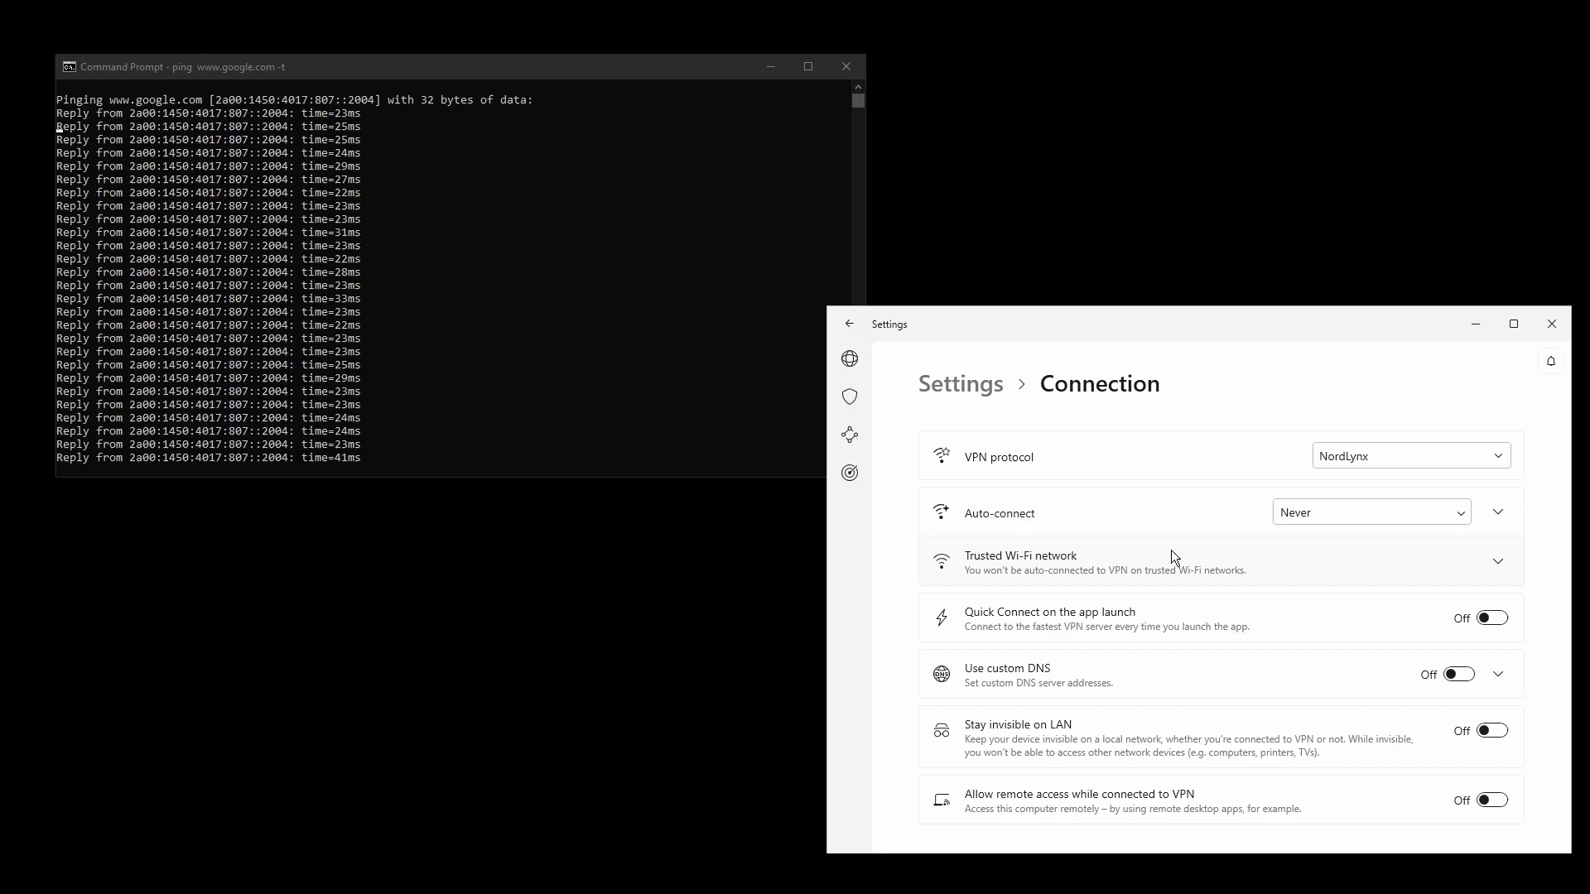
Leave the Connection settings and return to the Not Connected home map.
left_click(850, 325)
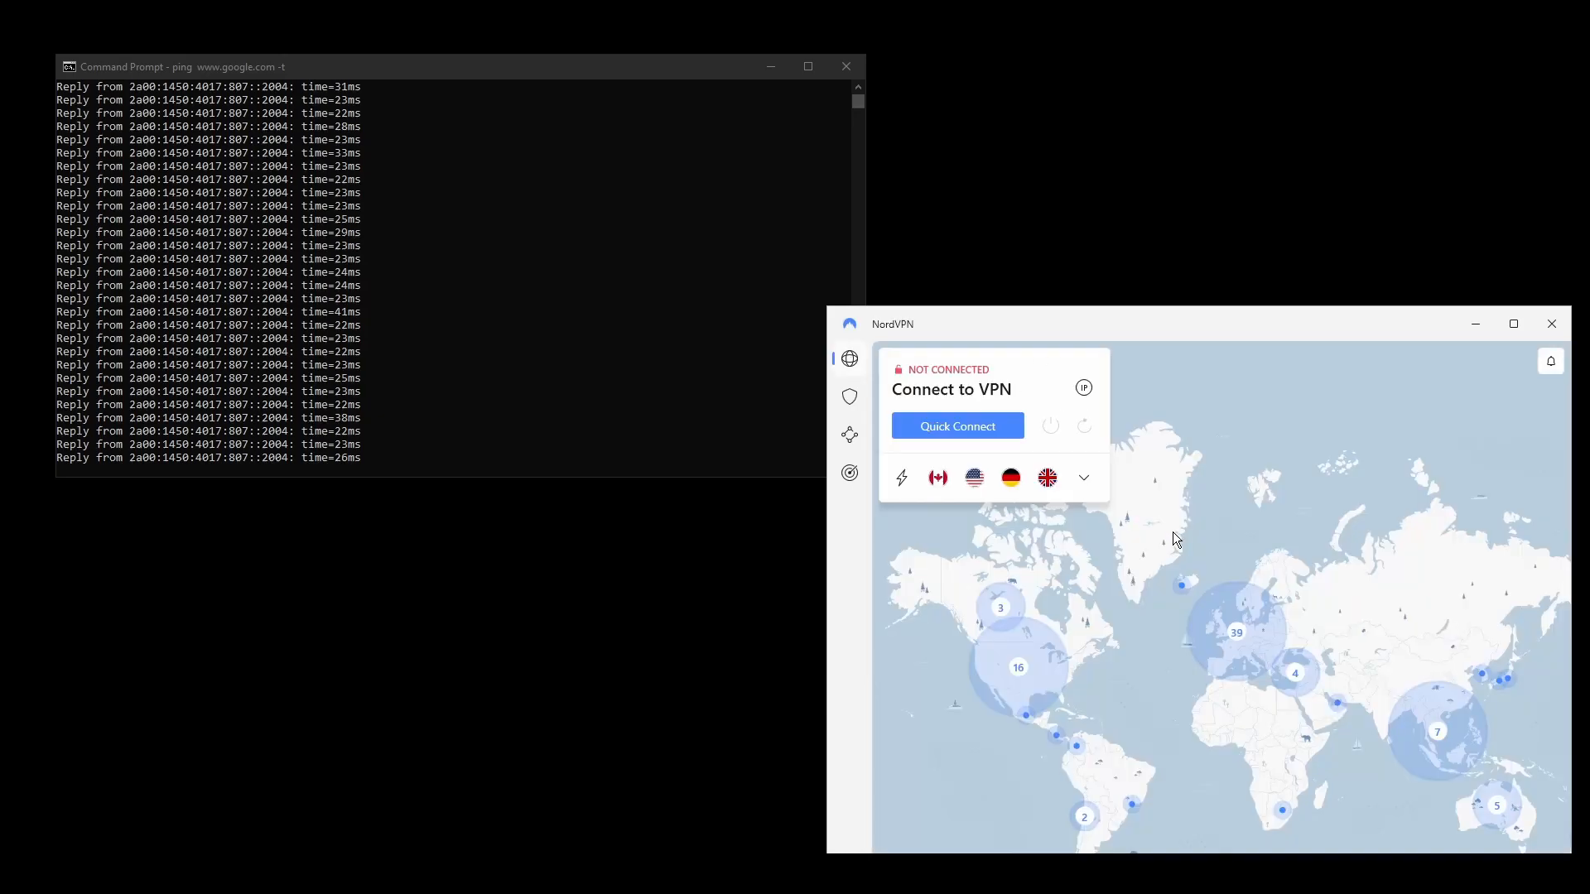
Expand the specialty servers and countries list, then Quick Connect to the fastest server.
left_click(1083, 477)
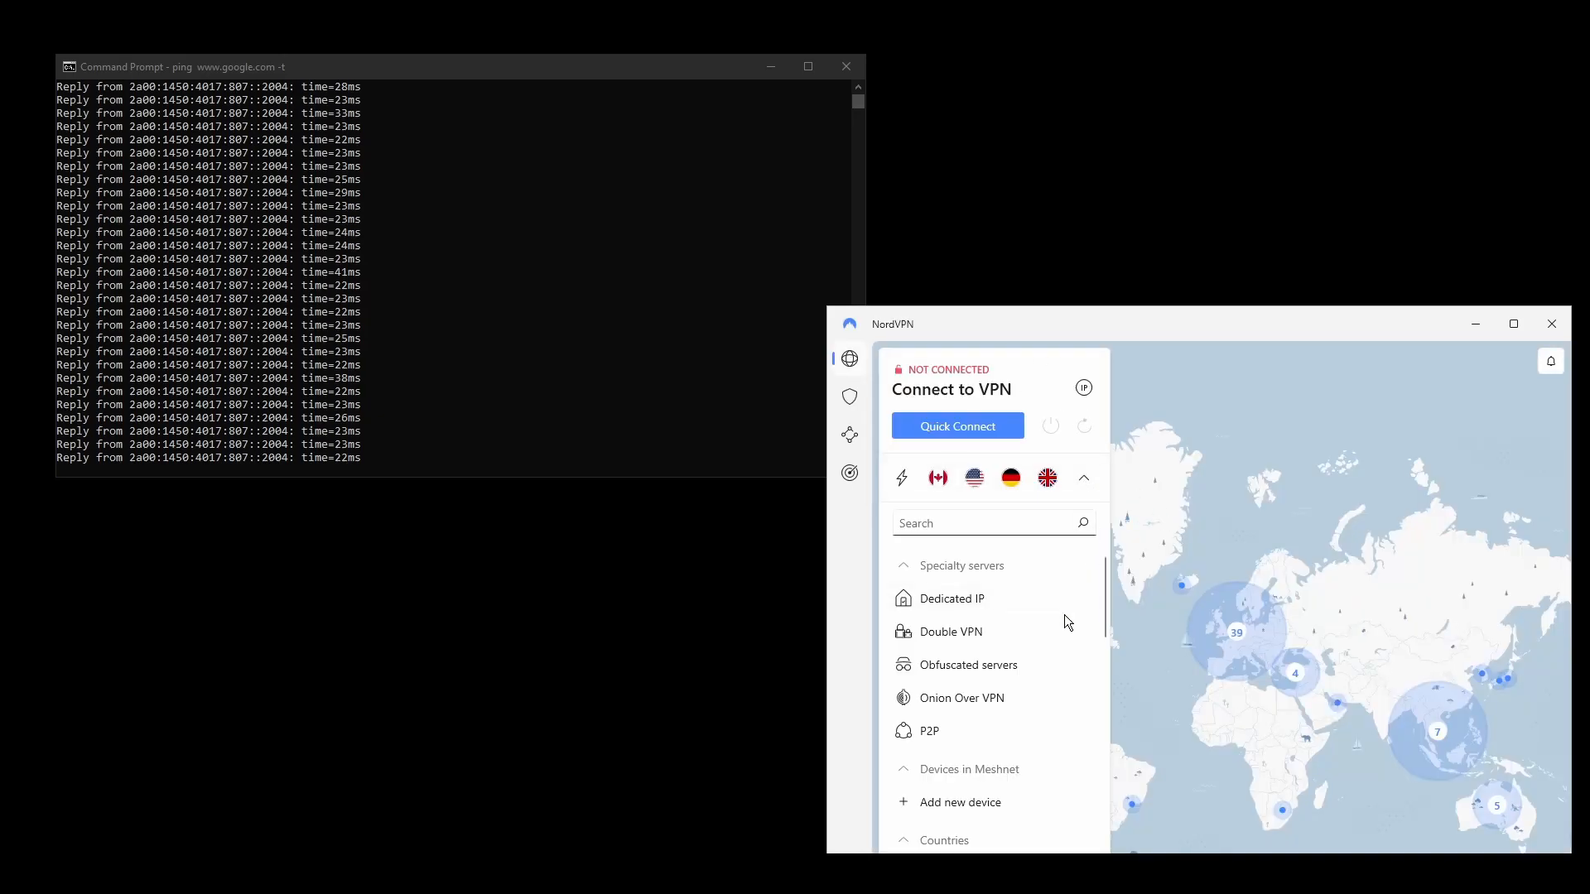
scroll("down", 3)
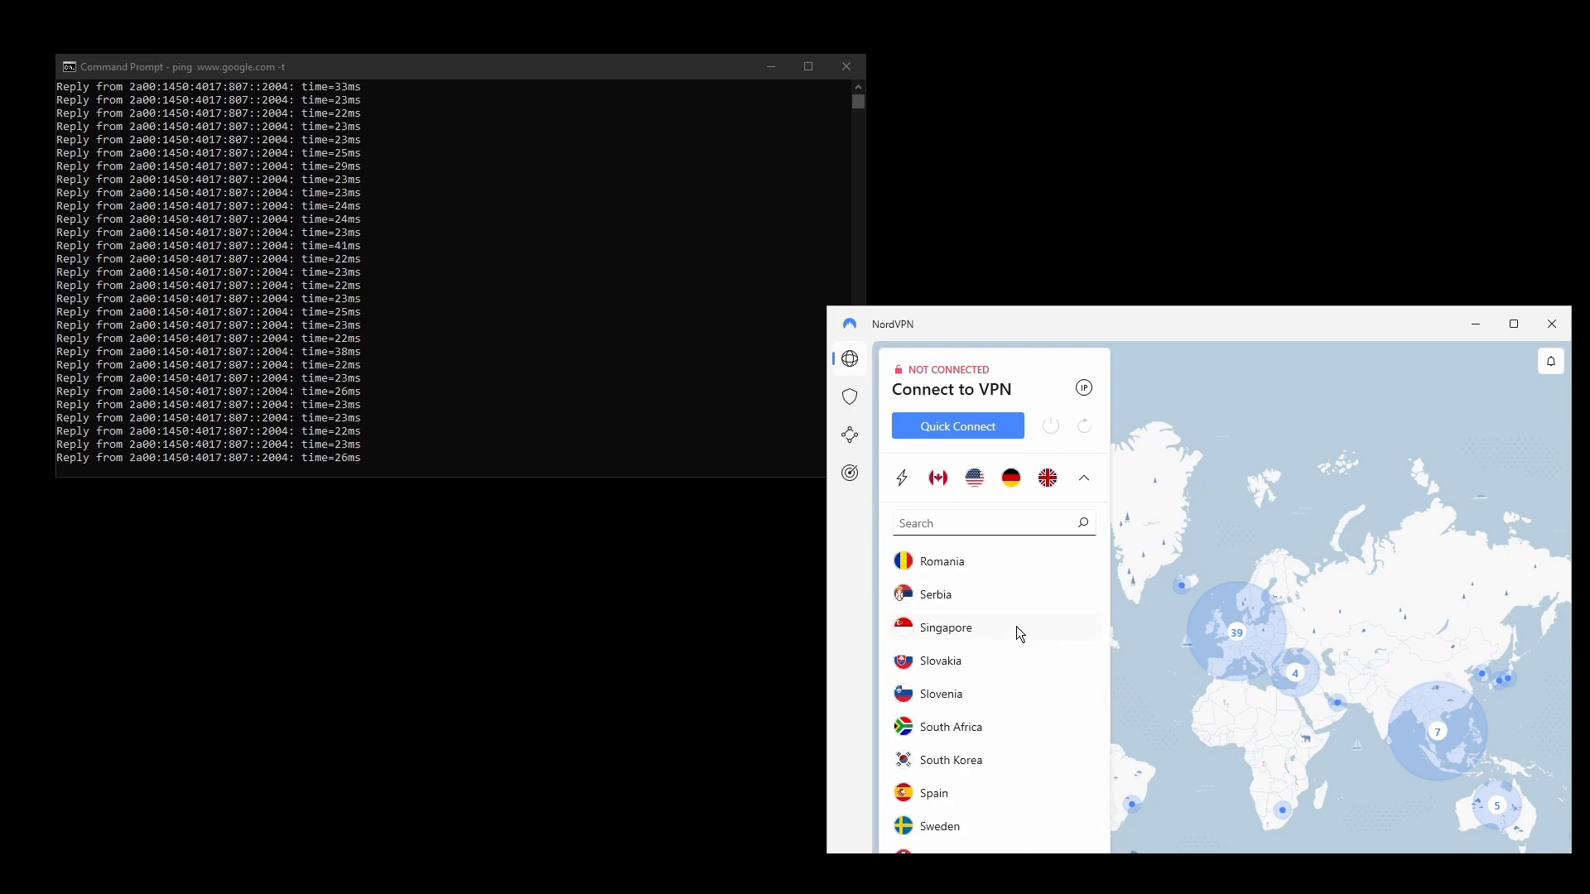
scroll("up", 3)
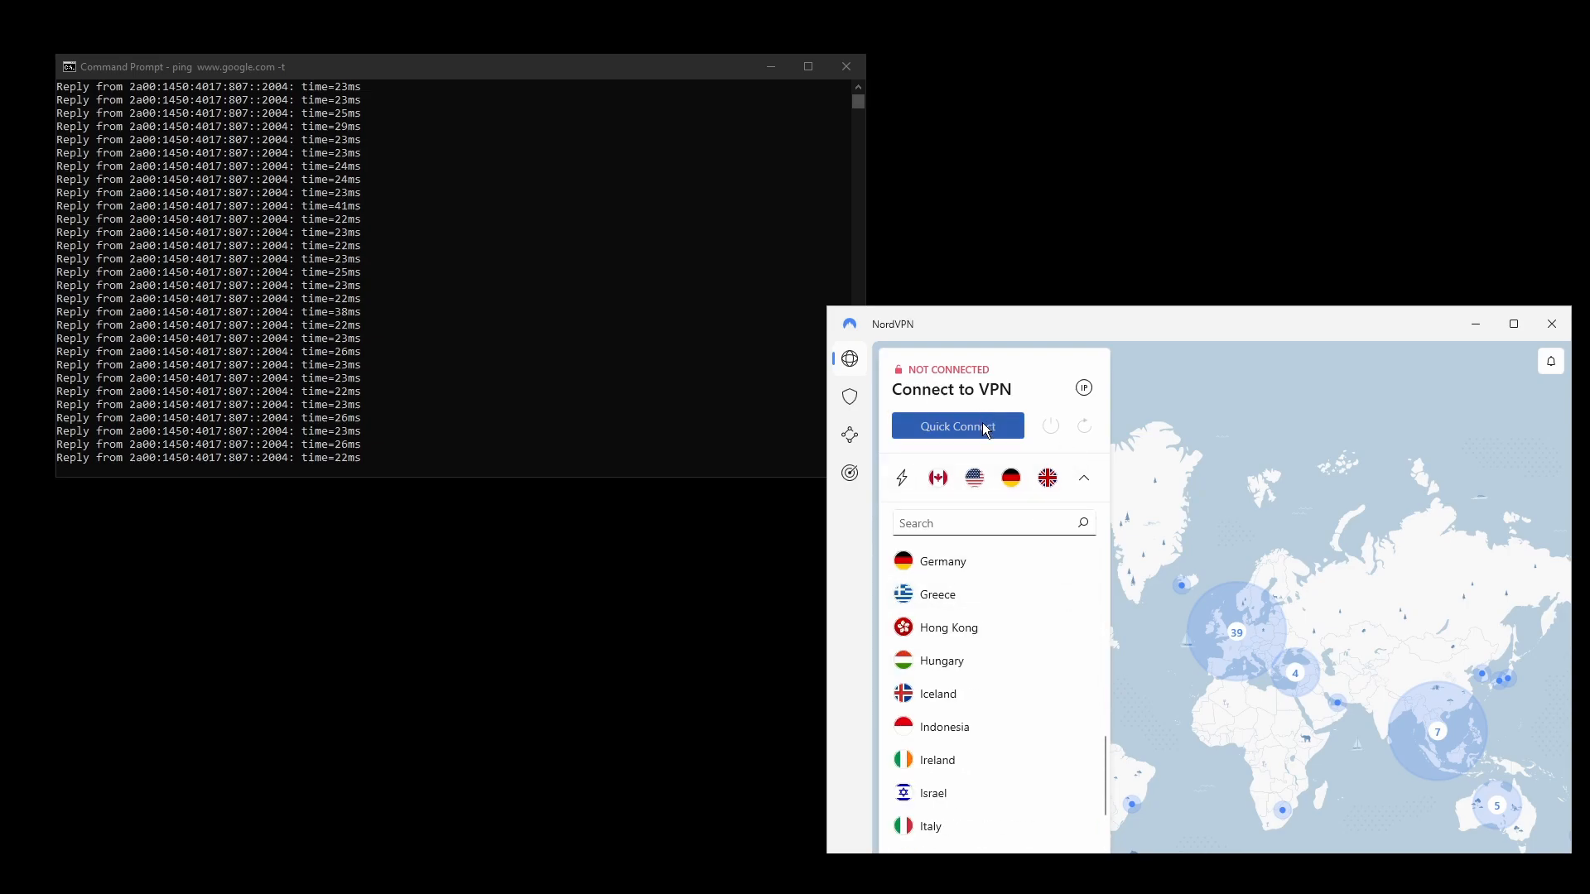
left_click(956, 426)
type("ping")
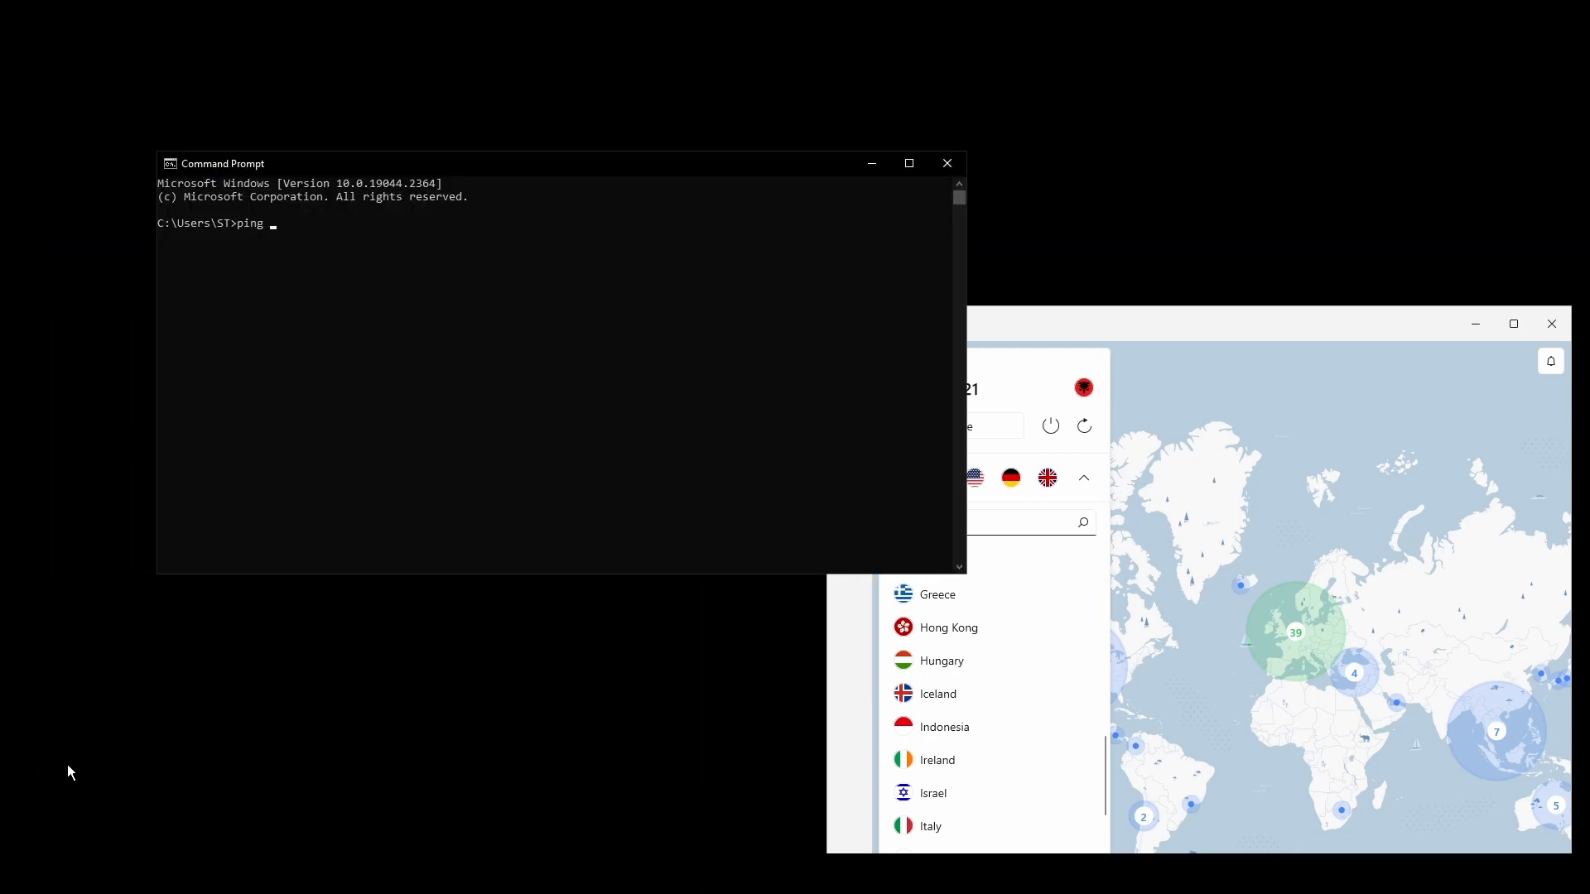
type("www.google.com -t")
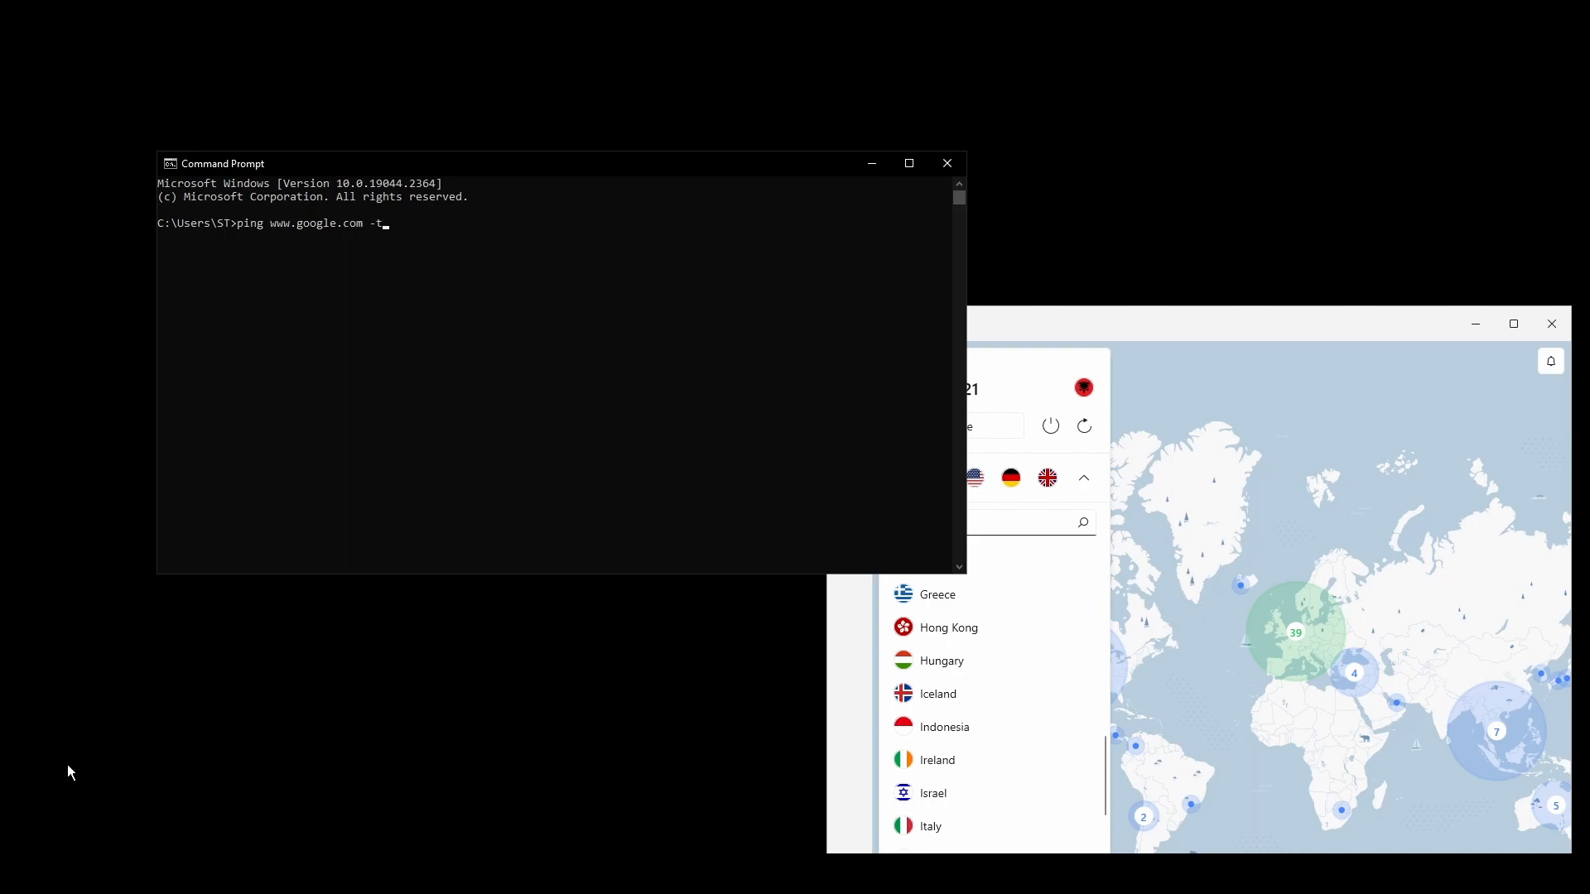